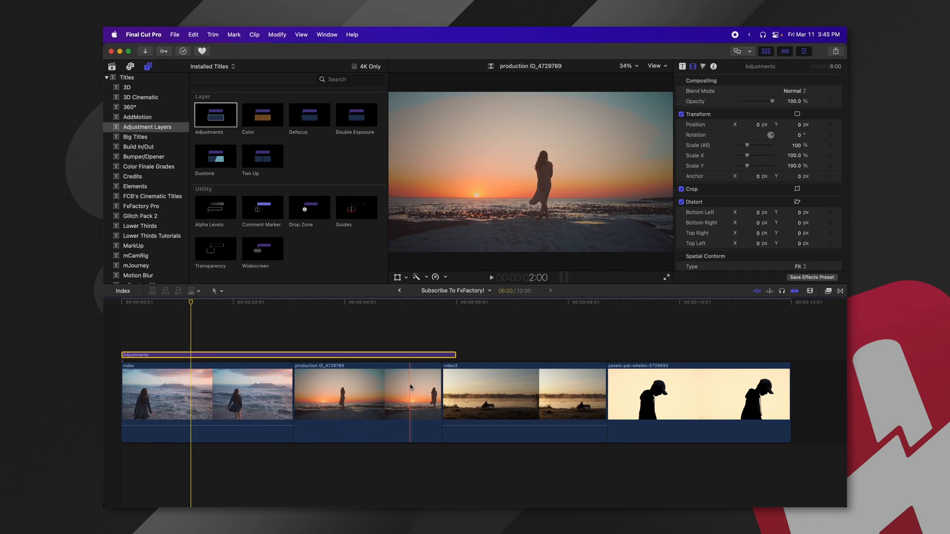
Select the Adjustments layer and bring up its color wheels with Cmd+6 to grade it.
{"action": "left_click", "coordinate": [285, 353]}
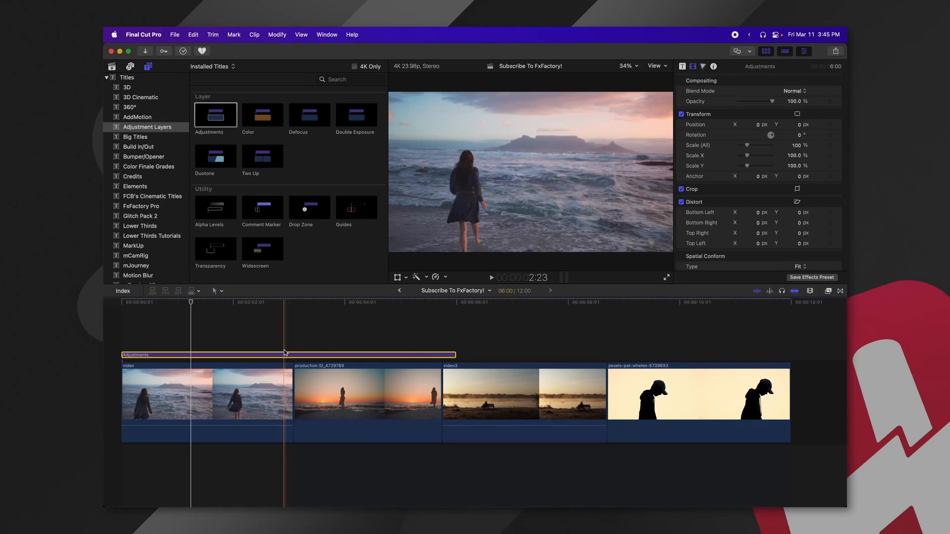
{"action": "key", "text": "cmd+6"}
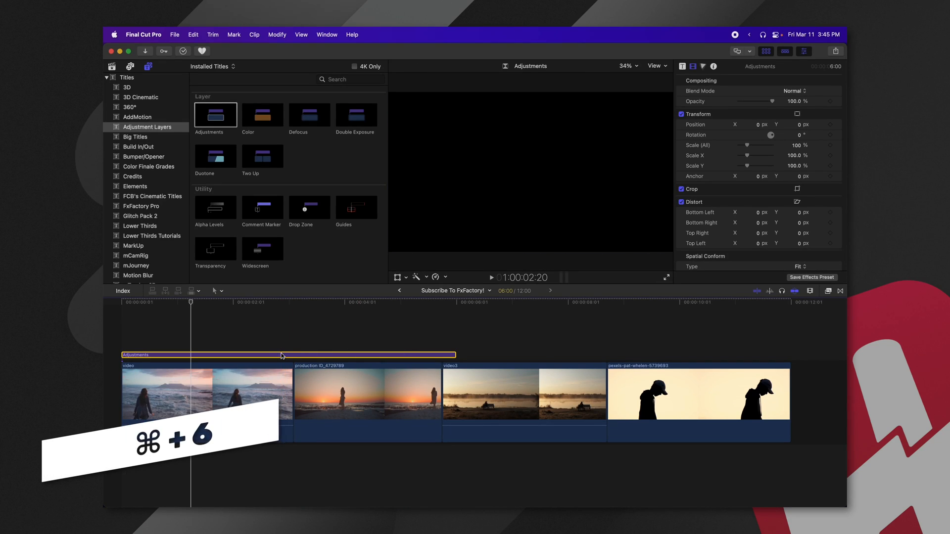
{"action": "key", "text": "cmd+6"}
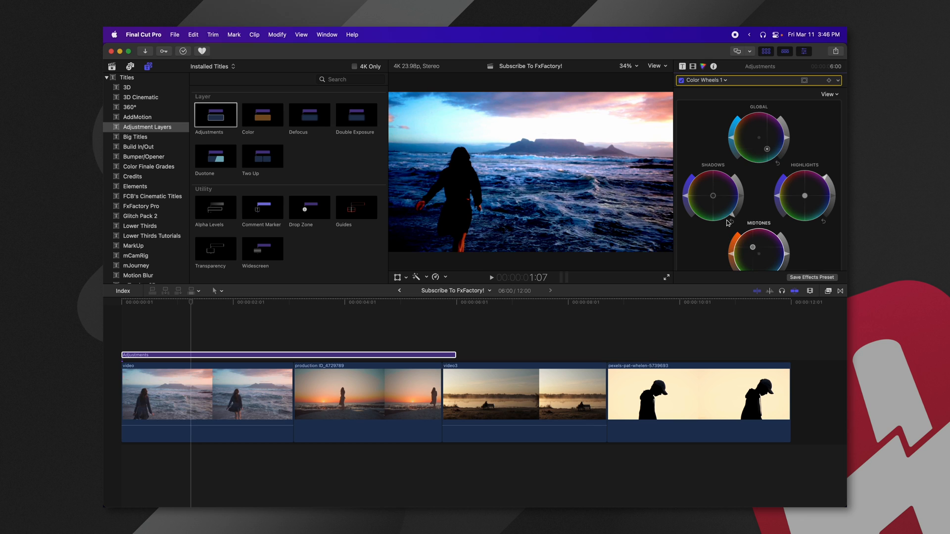
{"action": "left_click", "coordinate": [239, 303]}
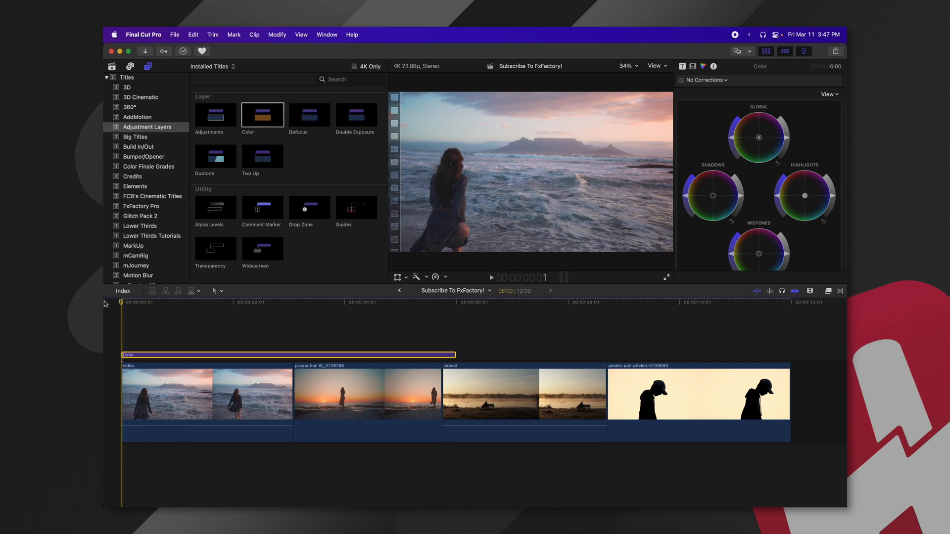
Turn off Build In for the Color layer, preview the reveal, and set a blue rectangle reveal.
{"action": "left_click", "coordinate": [492, 277]}
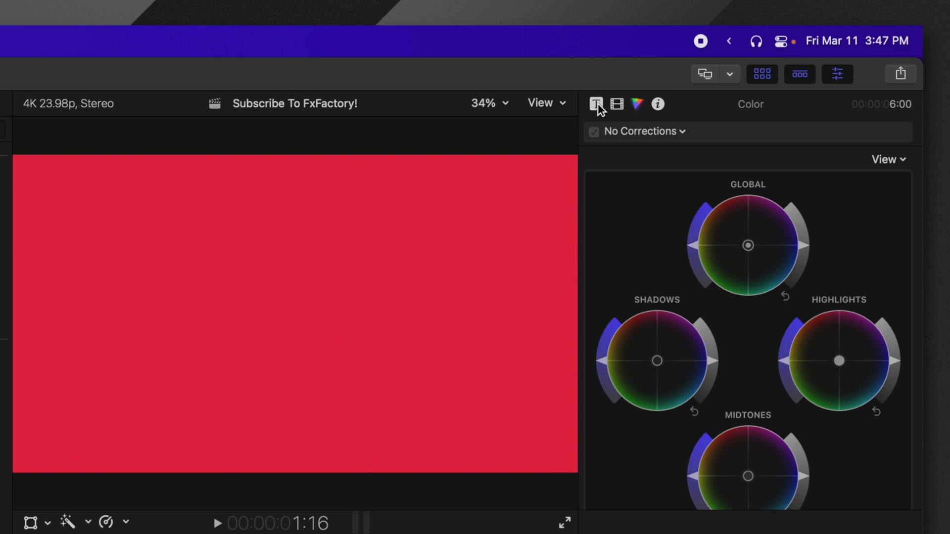
{"action": "left_click", "coordinate": [596, 103]}
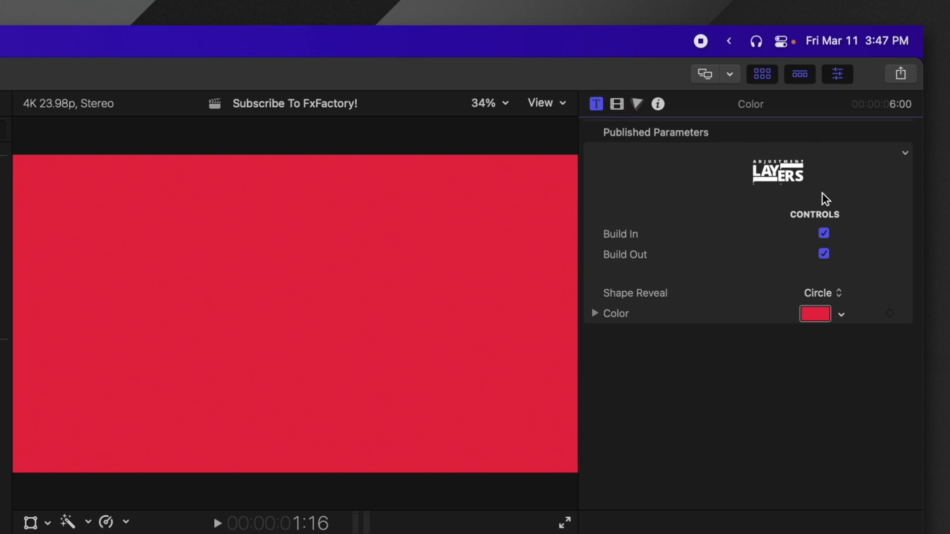
{"action": "left_click", "coordinate": [822, 233]}
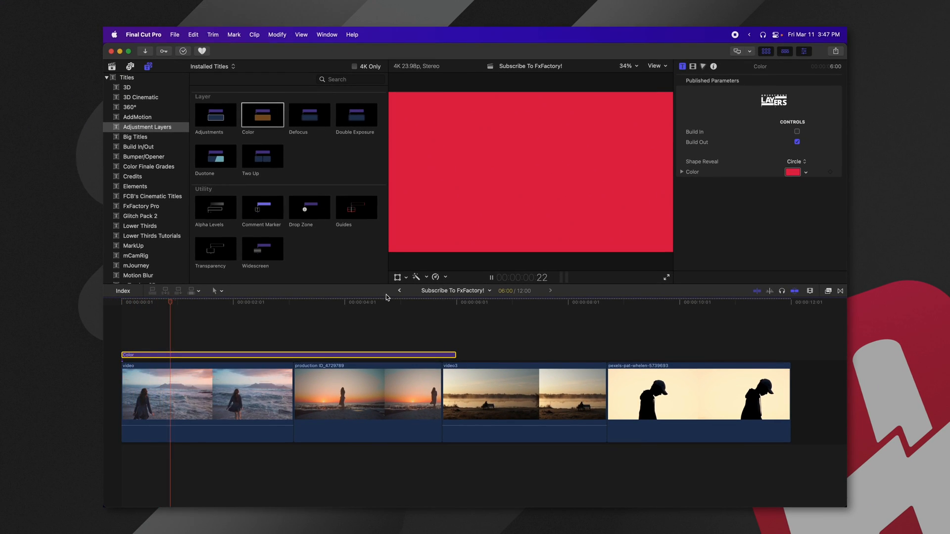
{"action": "left_click", "coordinate": [416, 302]}
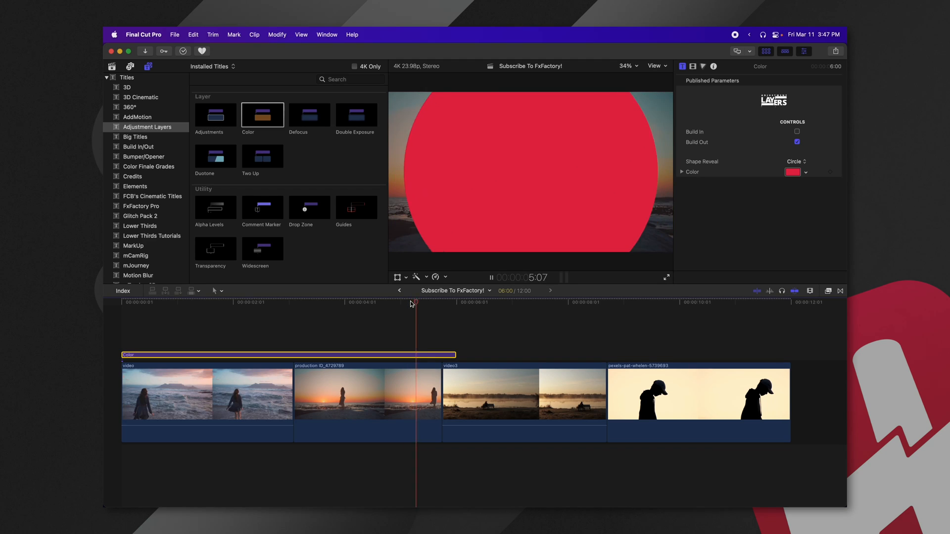
{"action": "left_click", "coordinate": [792, 173]}
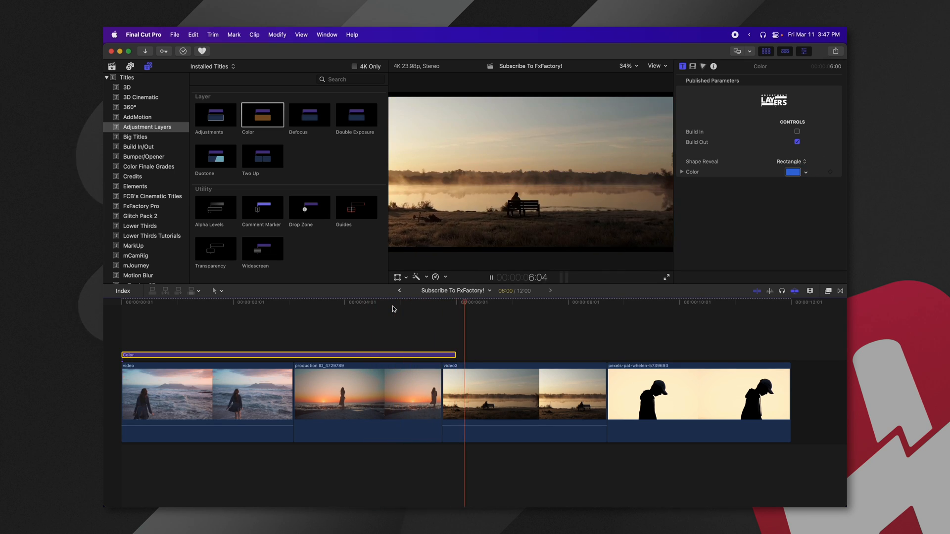
Add Defocus and Duotone layers plus a 'Subscribe!' Basic Title over the opening clips.
{"action": "left_click", "coordinate": [309, 115]}
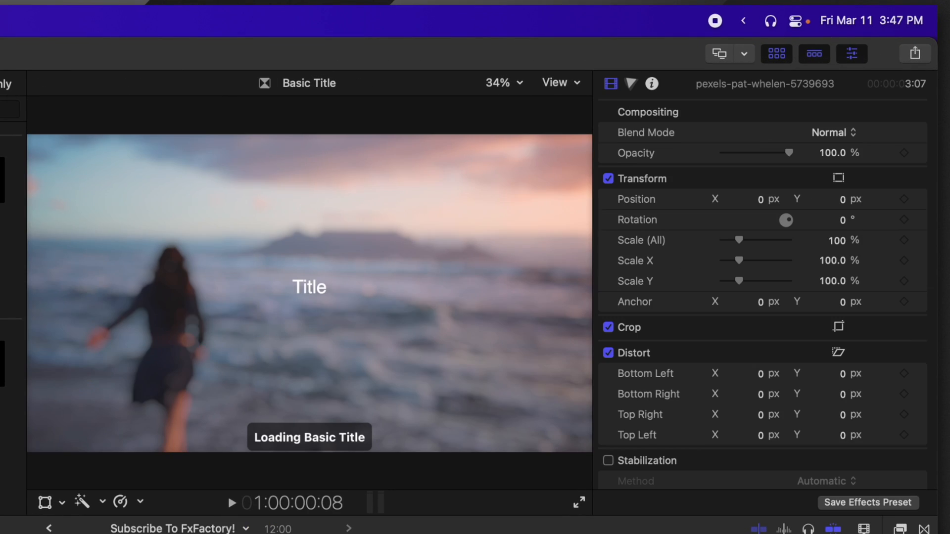
{"action": "left_click", "coordinate": [610, 84]}
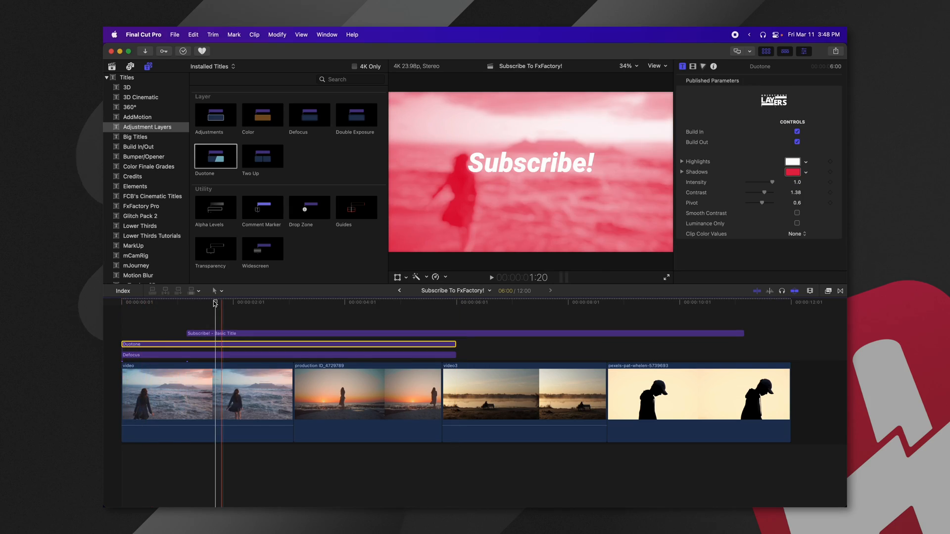
Lower Duotone intensity, with pink highlights, teal shadows and contrast at 0.
{"action": "left_click", "coordinate": [186, 303]}
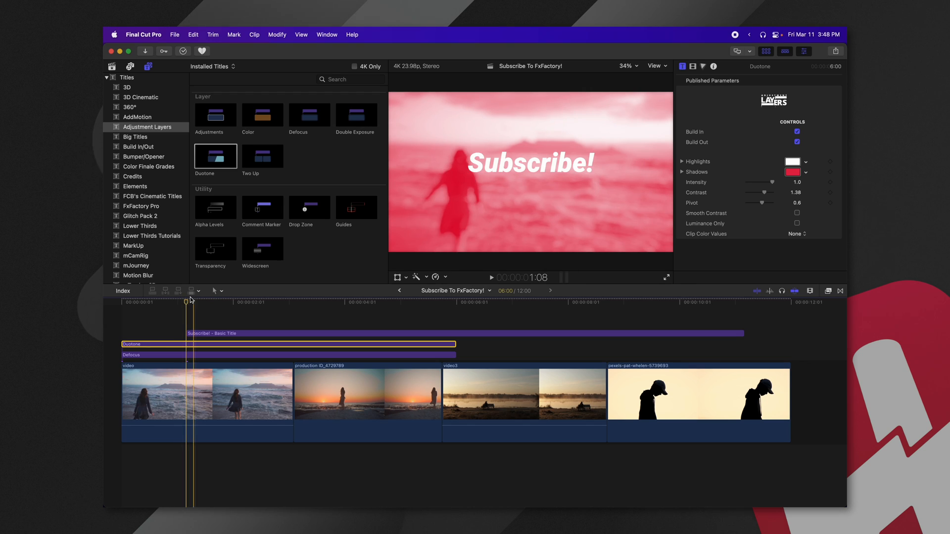
{"action": "left_click", "coordinate": [124, 301]}
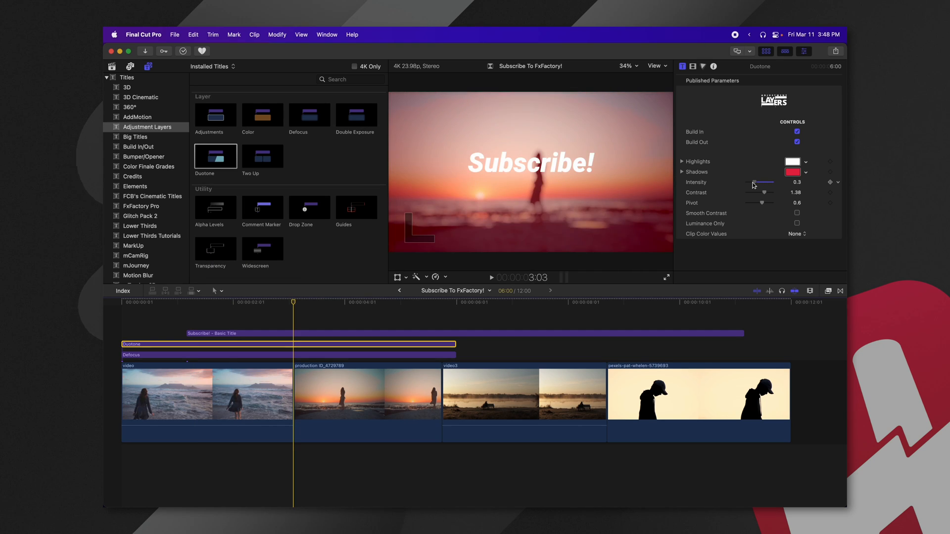
{"action": "left_click", "coordinate": [791, 172]}
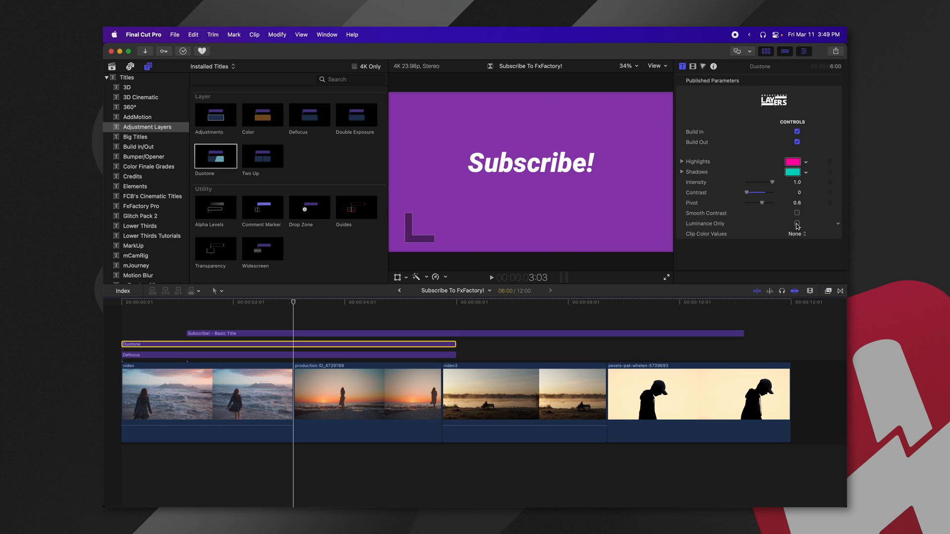
{"action": "mouse_move", "coordinate": [718, 241]}
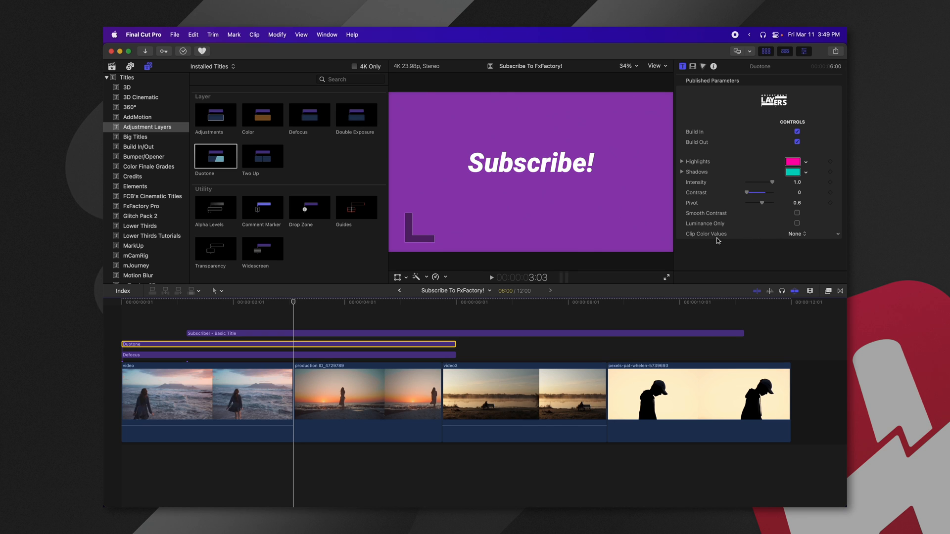
{"action": "double_click", "coordinate": [356, 115]}
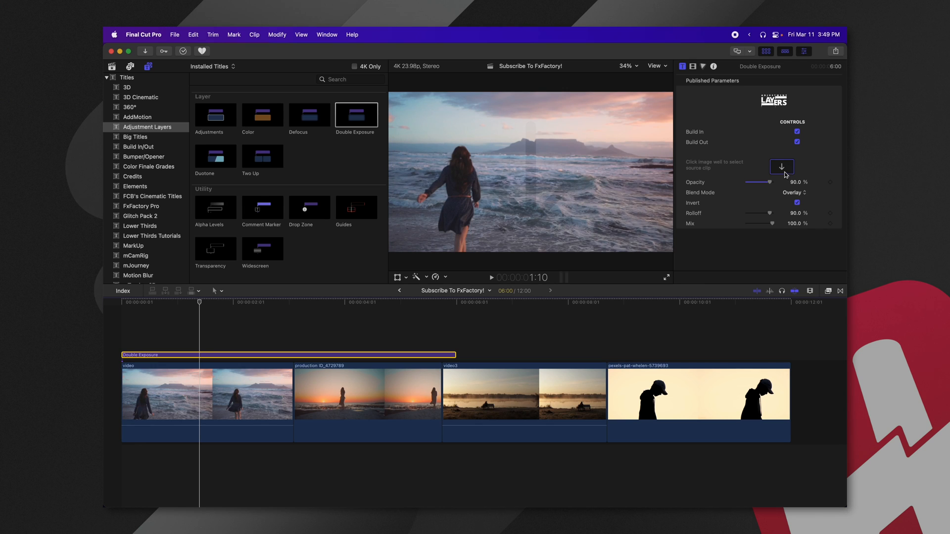
Apply the silhouette clip from the project media as the Double Exposure drop zone source.
{"action": "left_click", "coordinate": [781, 167]}
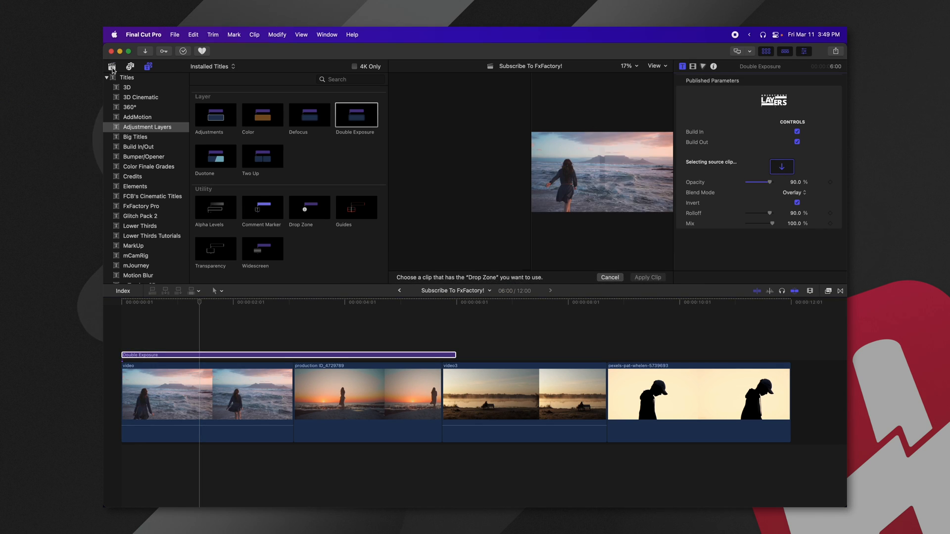
{"action": "left_click", "coordinate": [111, 67]}
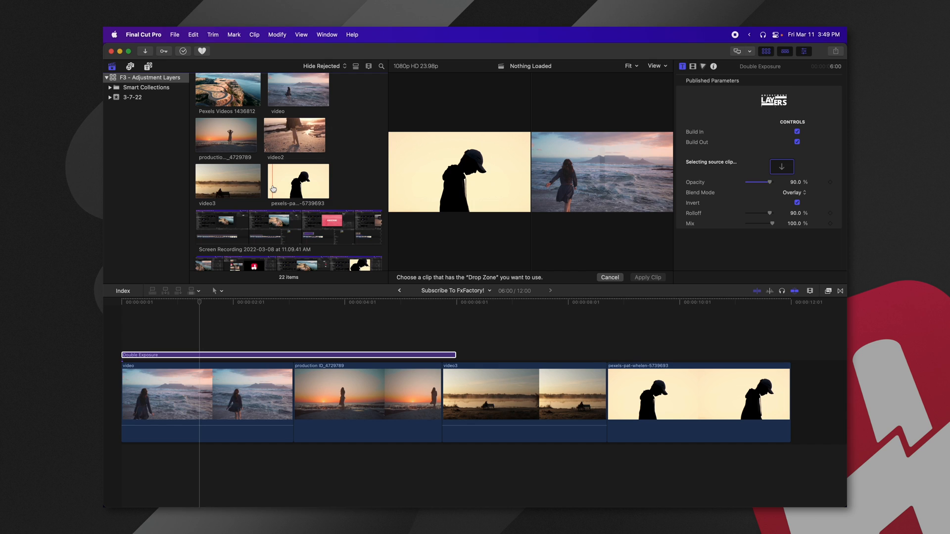
{"action": "left_click", "coordinate": [297, 181]}
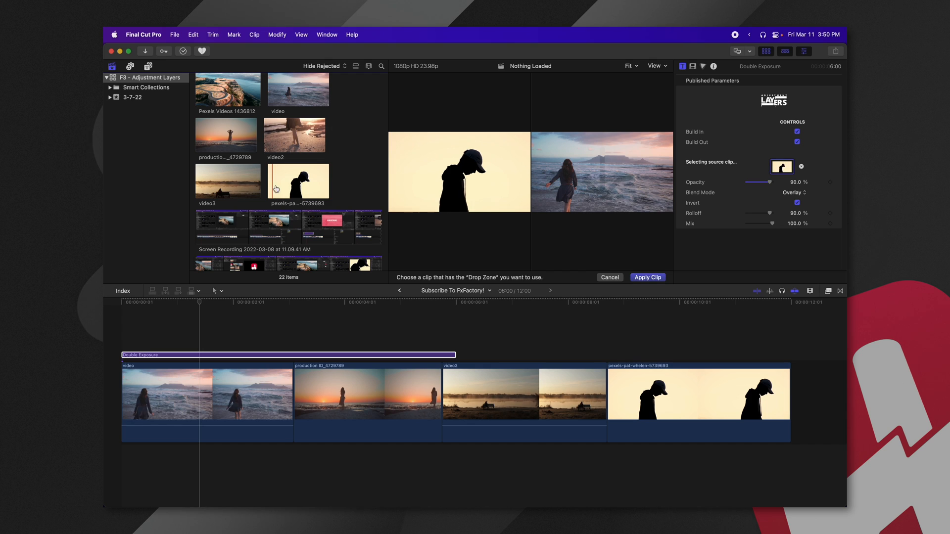
{"action": "left_click", "coordinate": [647, 277]}
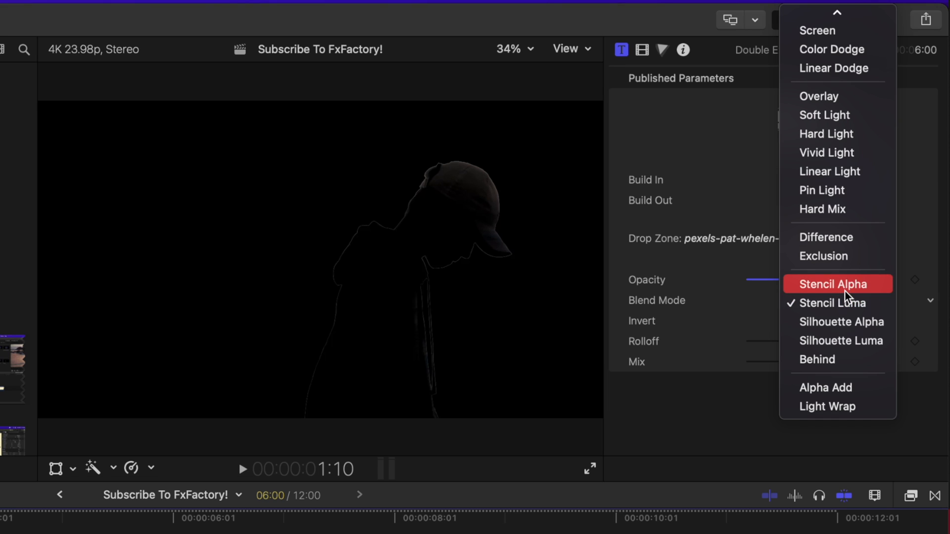
Set the Double Exposure blend mode to Stencil Alpha.
{"action": "left_click", "coordinate": [832, 283]}
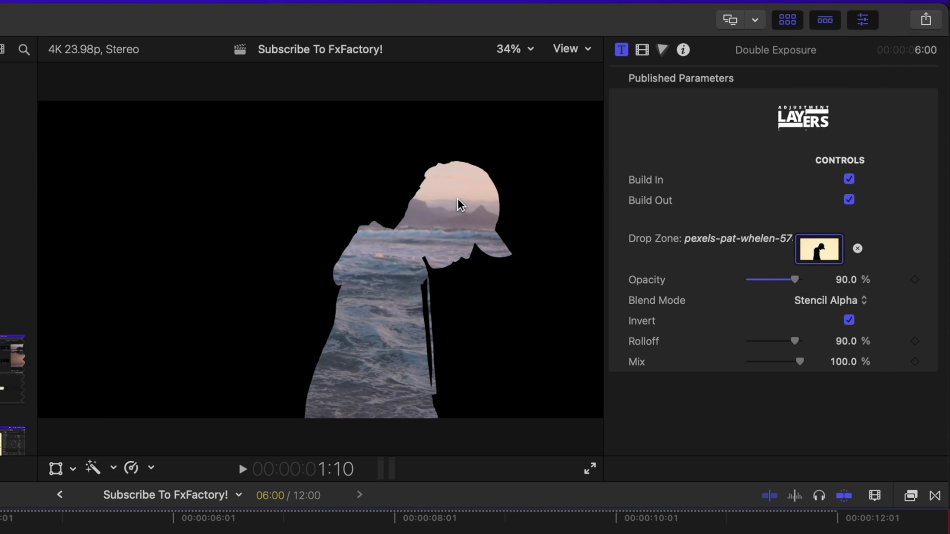
{"action": "mouse_move", "coordinate": [433, 245]}
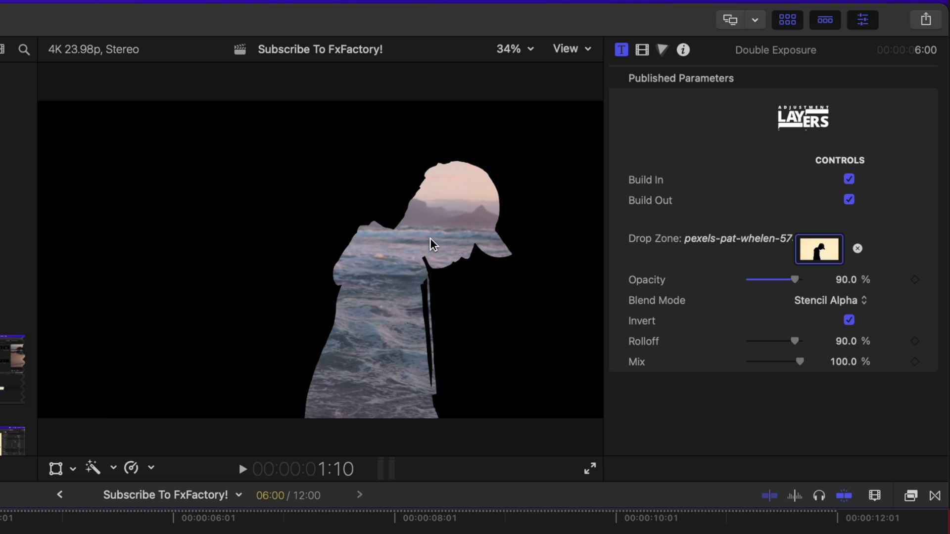
{"action": "left_click", "coordinate": [830, 300]}
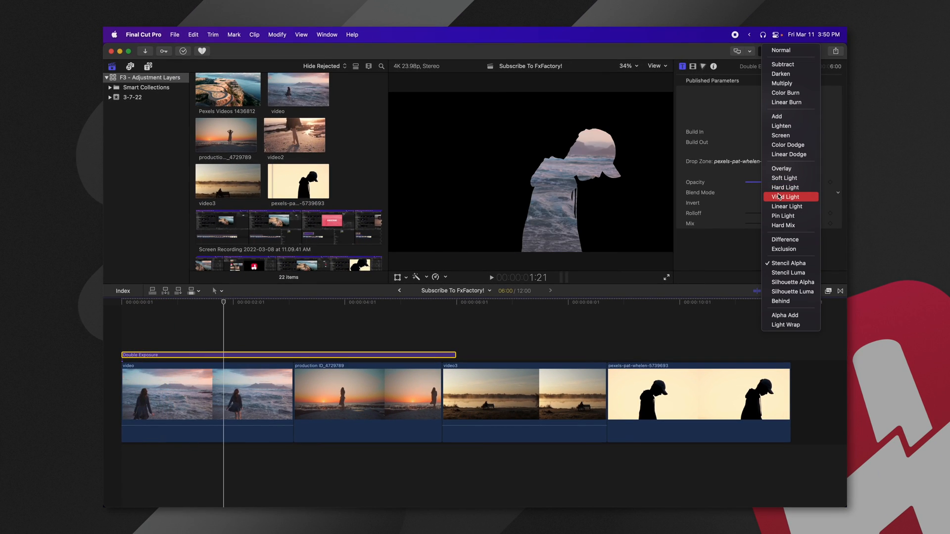
{"action": "left_click", "coordinate": [785, 196]}
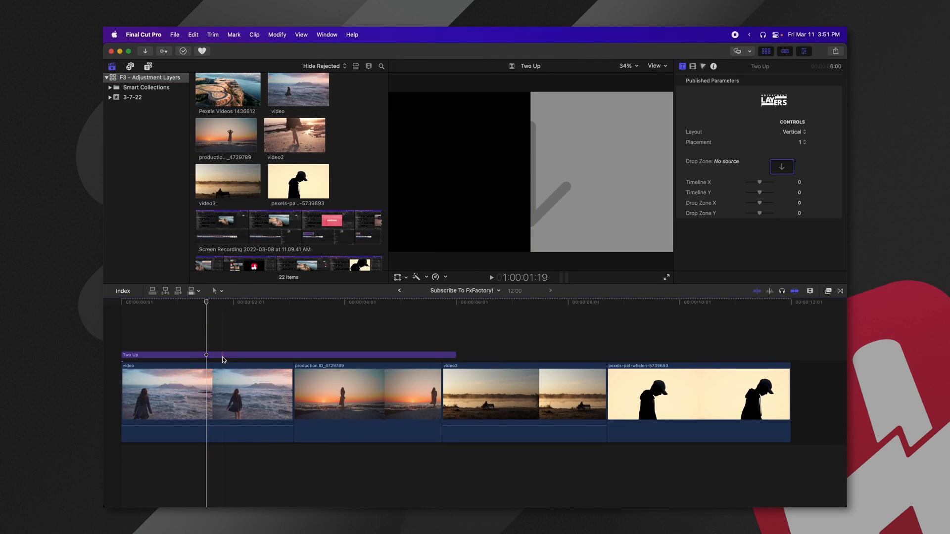
Apply video2 as the Two Up drop zone source and play back the split screen.
{"action": "left_click", "coordinate": [782, 167]}
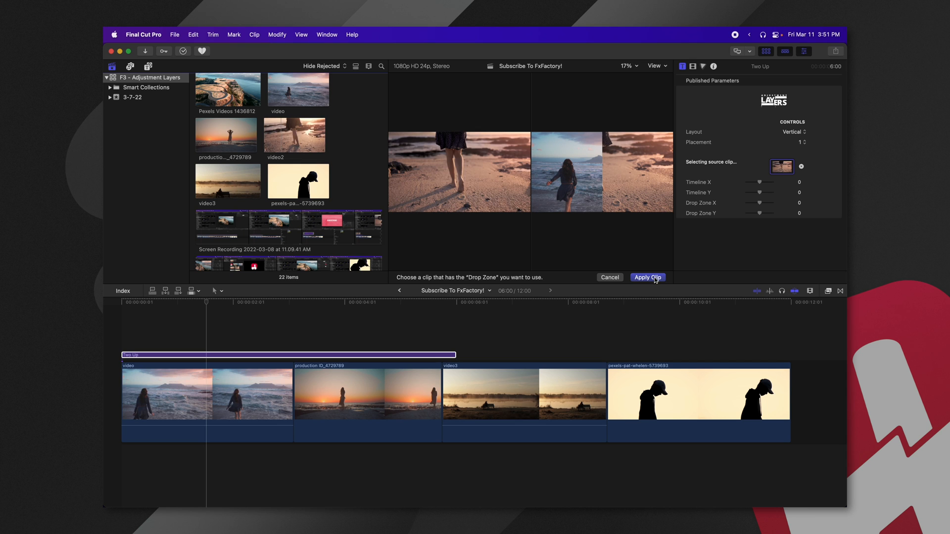
{"action": "left_click", "coordinate": [647, 277]}
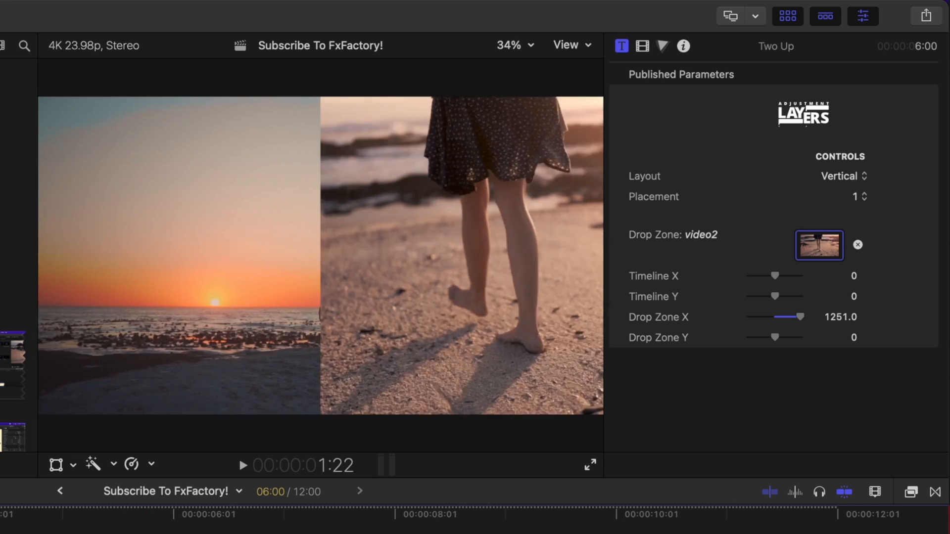
{"action": "left_click", "coordinate": [242, 465]}
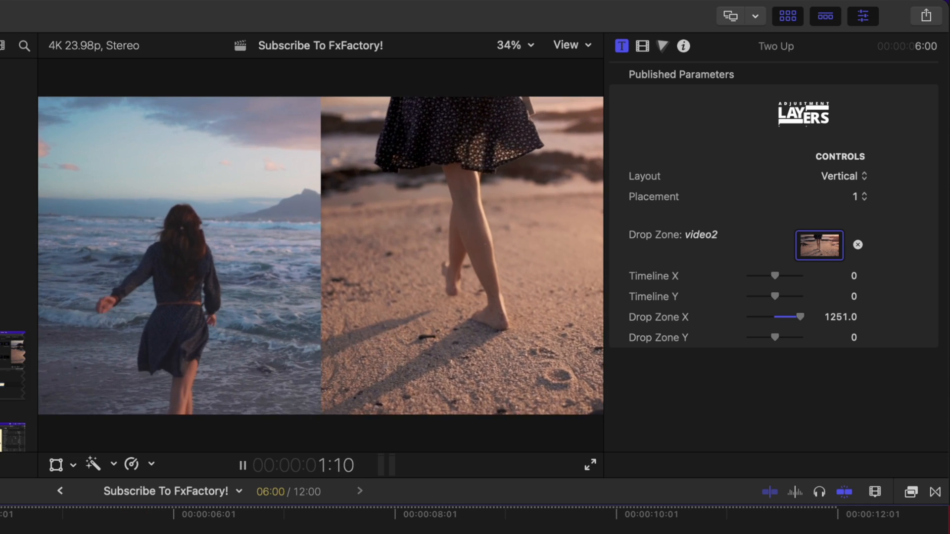
{"action": "left_click", "coordinate": [242, 465]}
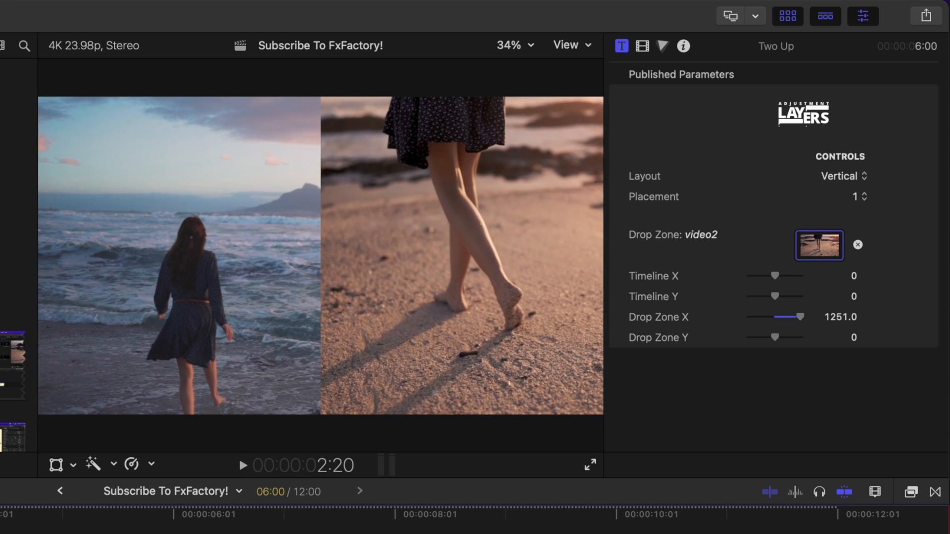
Switch the Two Up split to a horizontal layout and choose the second placement option.
{"action": "left_click", "coordinate": [842, 176]}
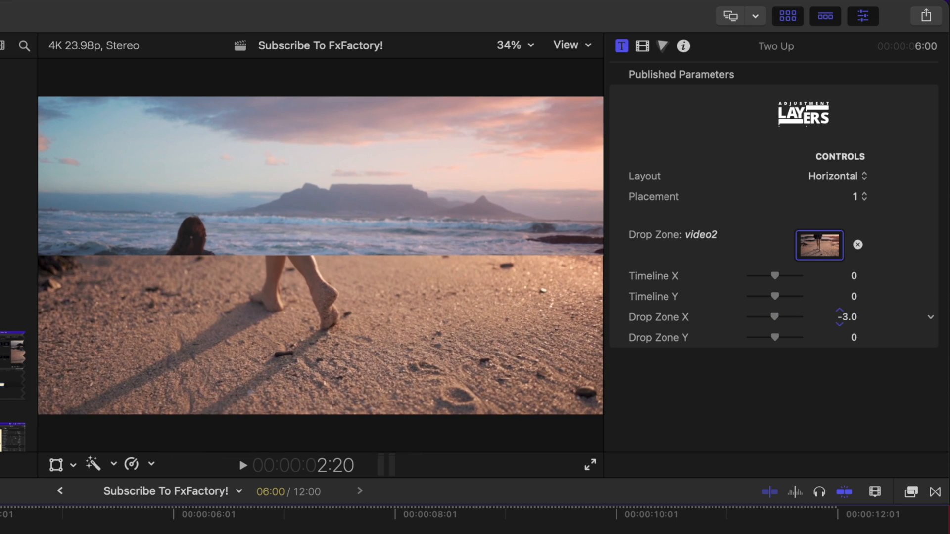
{"action": "left_click", "coordinate": [855, 197]}
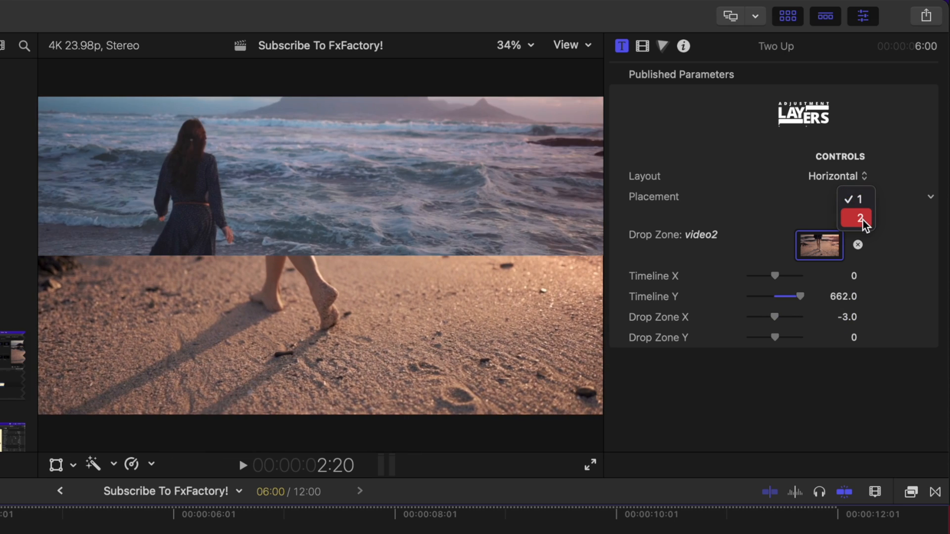
{"action": "left_click", "coordinate": [855, 199]}
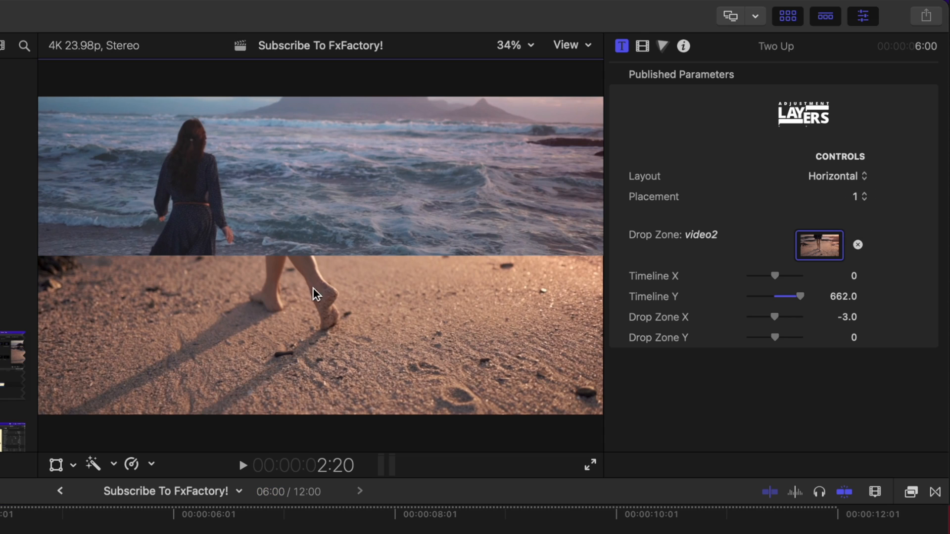
{"action": "left_click", "coordinate": [855, 197]}
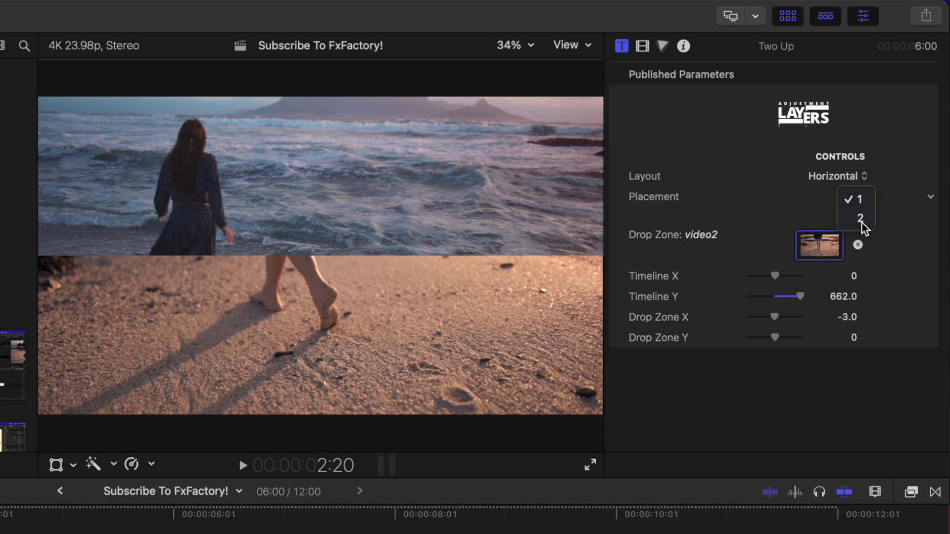
{"action": "left_click", "coordinate": [858, 219]}
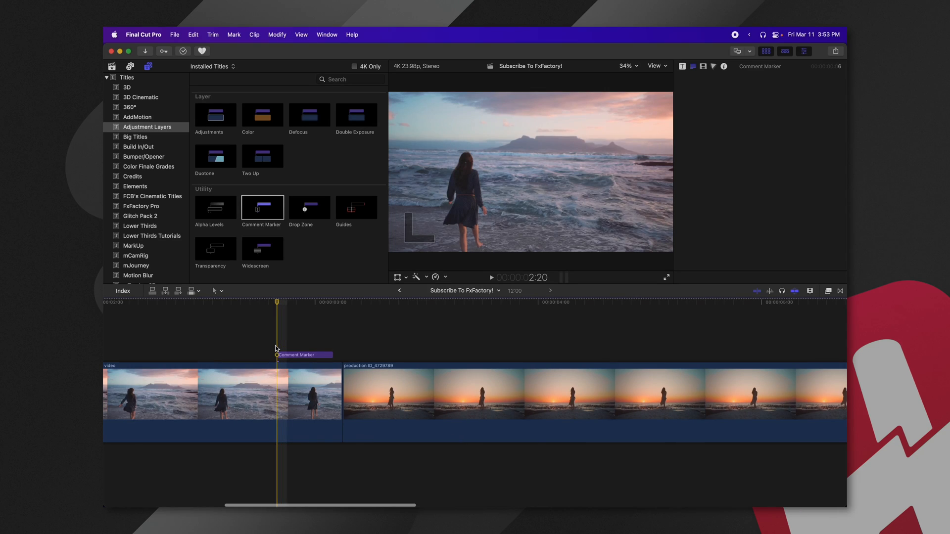
Add a clip marker and set the comment text to 'Add More Blue In The Color Grade'.
{"action": "left_click", "coordinate": [302, 354]}
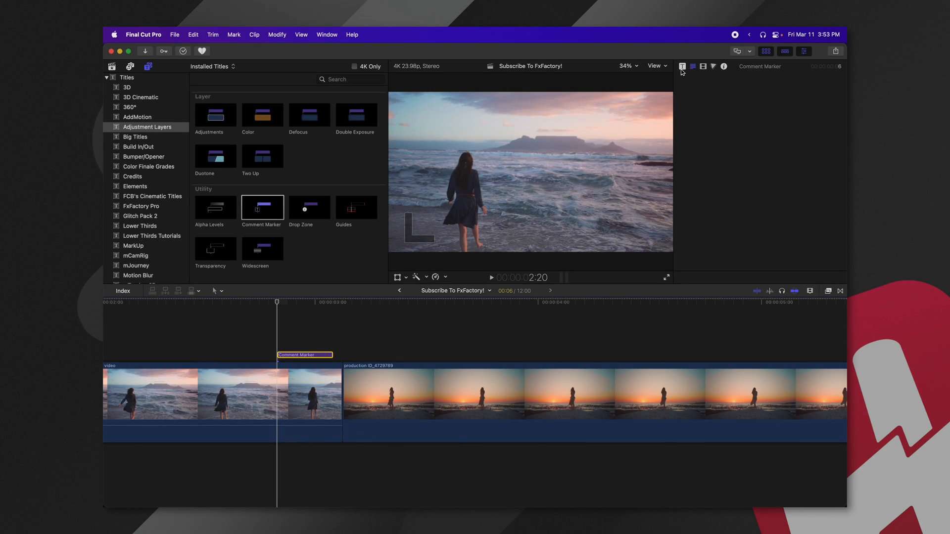
{"action": "left_click", "coordinate": [682, 66]}
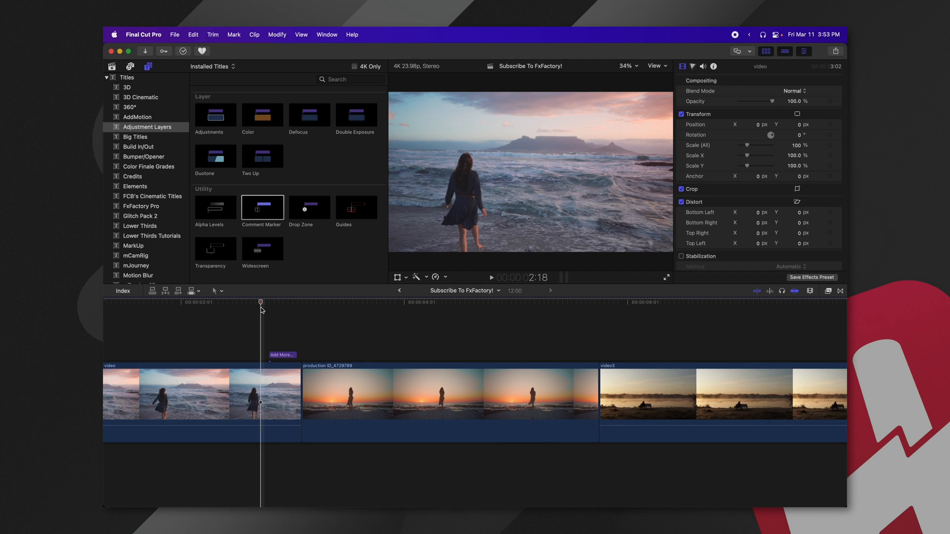
{"action": "left_click", "coordinate": [282, 356]}
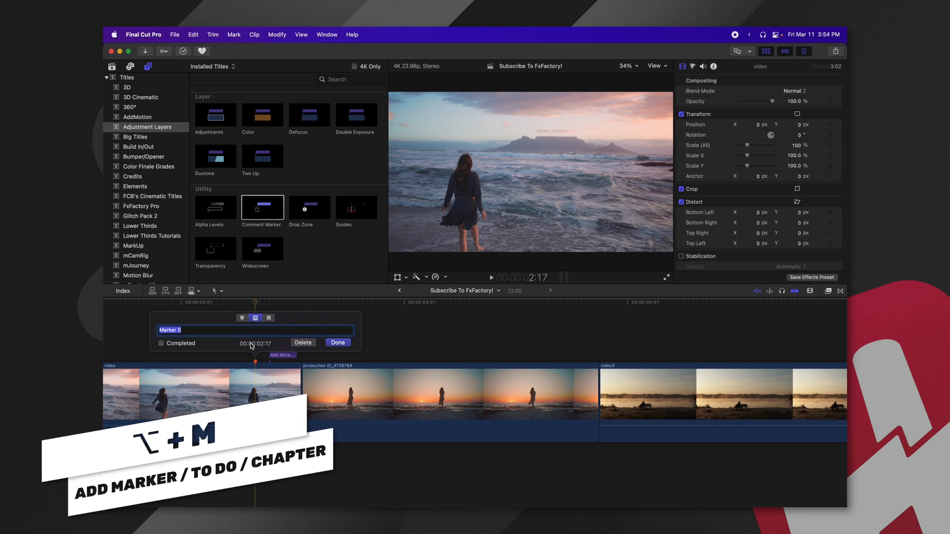
{"action": "left_click", "coordinate": [338, 342]}
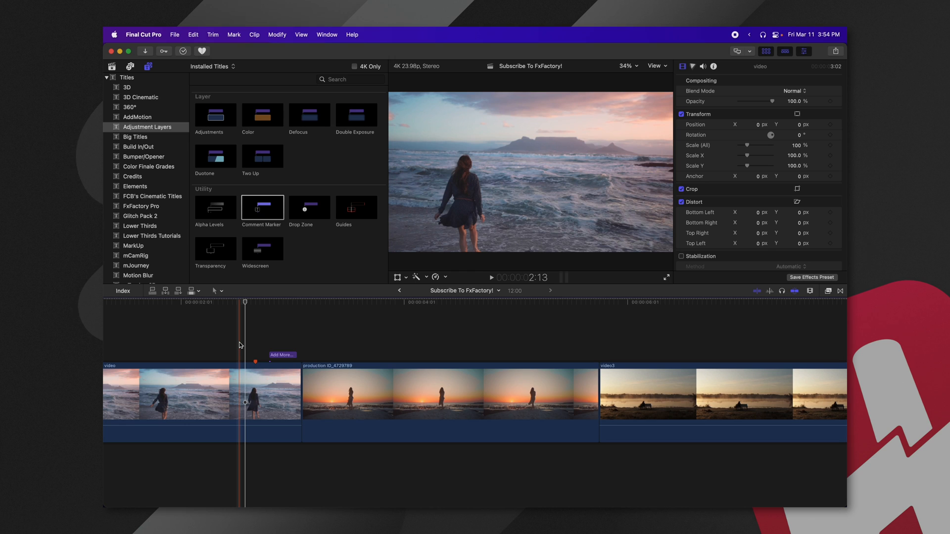
{"action": "left_click", "coordinate": [296, 354]}
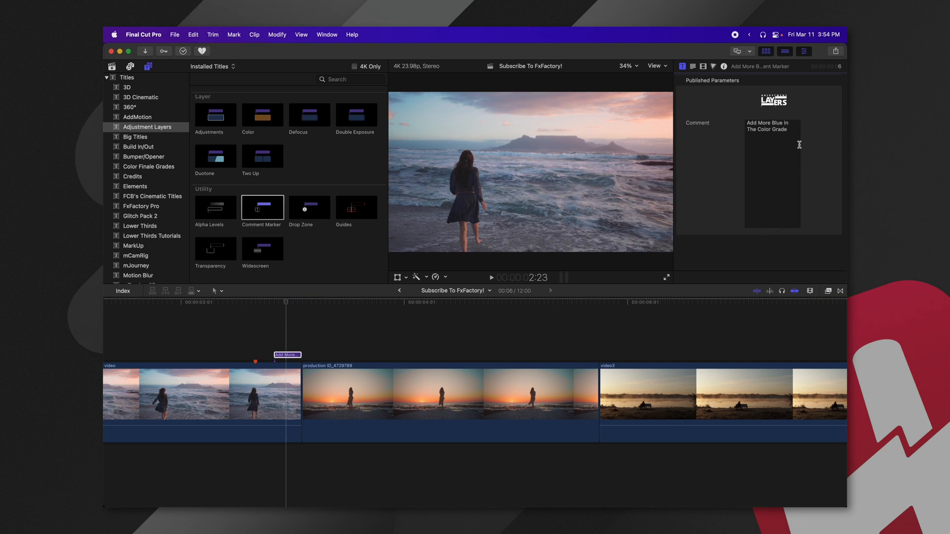
{"action": "left_click", "coordinate": [332, 319]}
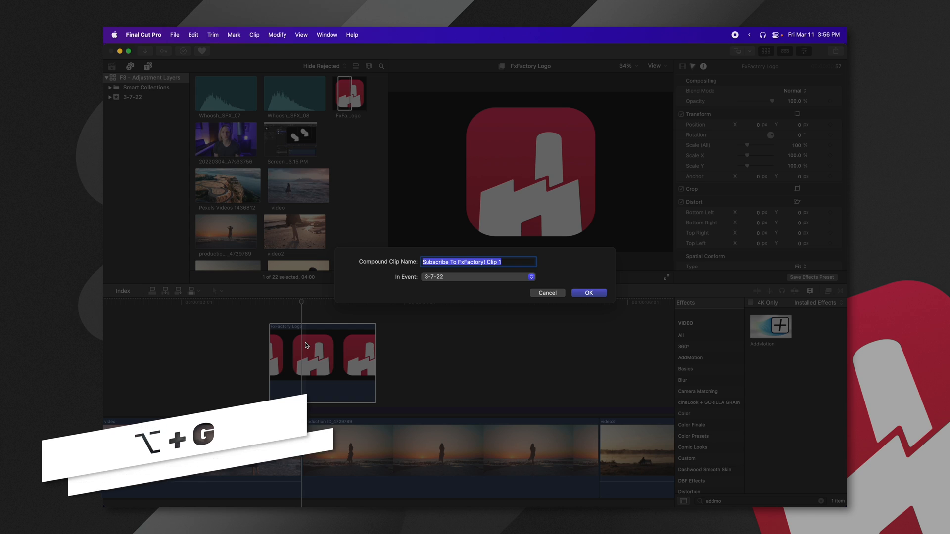
Create the 'Subscribe To FxFactory! Clip 1' compound clip, view its contents, and return to the project.
{"action": "left_click", "coordinate": [587, 292]}
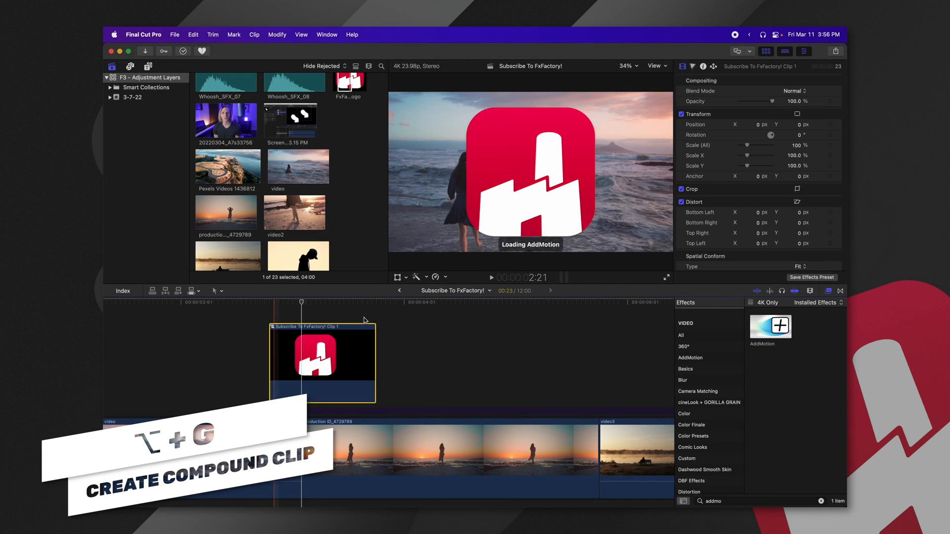
{"action": "double_click", "coordinate": [770, 326]}
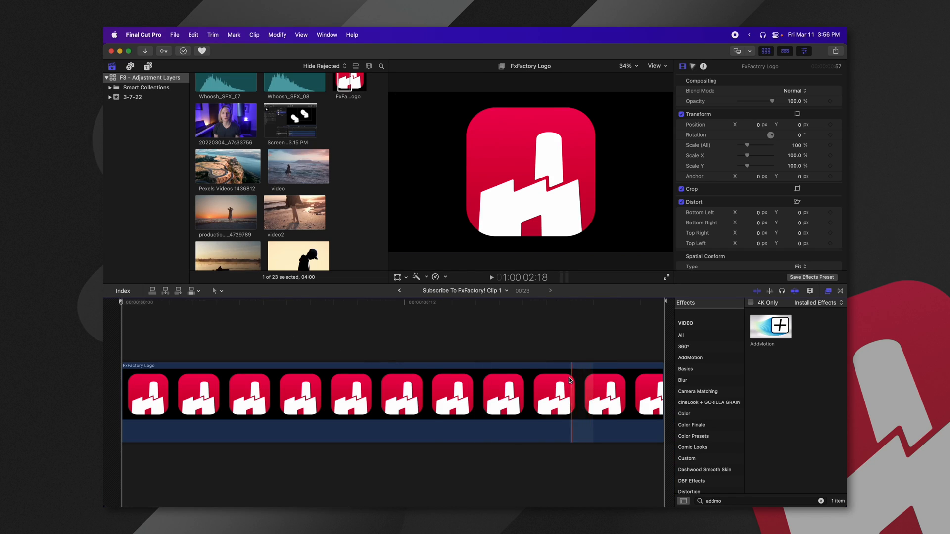
{"action": "left_click", "coordinate": [399, 290]}
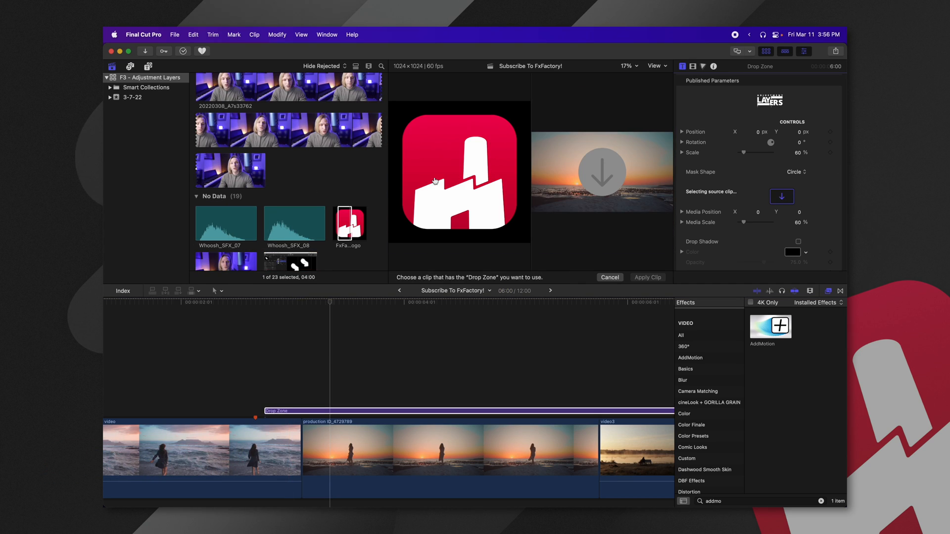
Apply the FxFactory Logo as the Drop Zone source and turn on its drop shadow.
{"action": "left_click", "coordinate": [350, 223]}
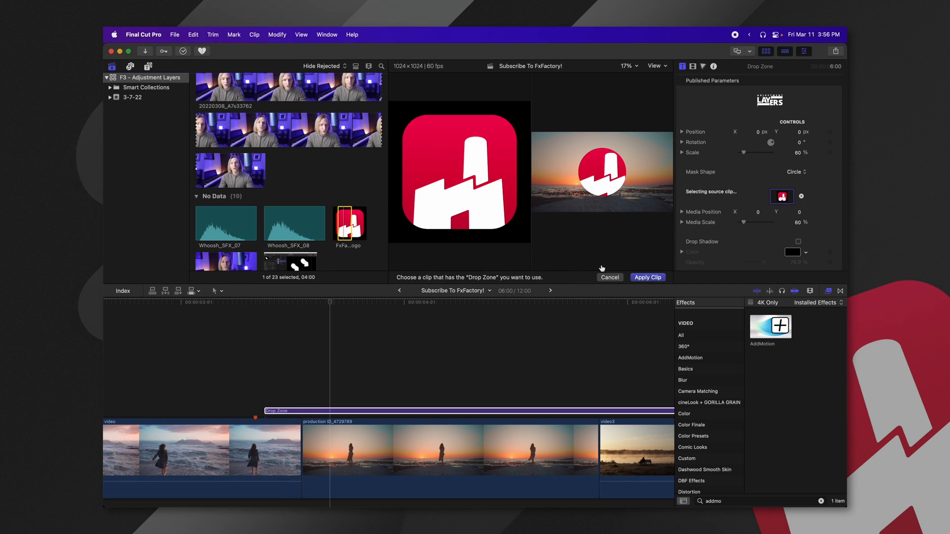
{"action": "left_click", "coordinate": [647, 277]}
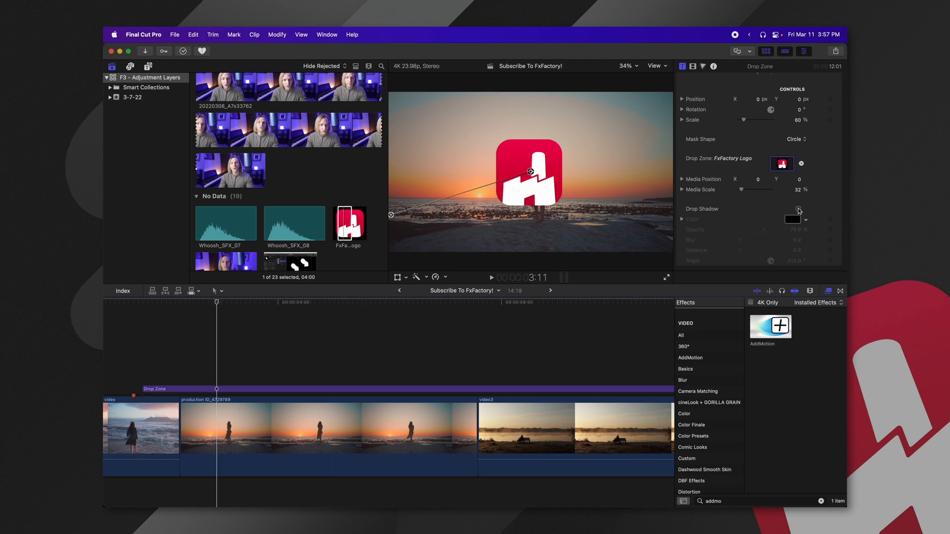
{"action": "left_click", "coordinate": [797, 208]}
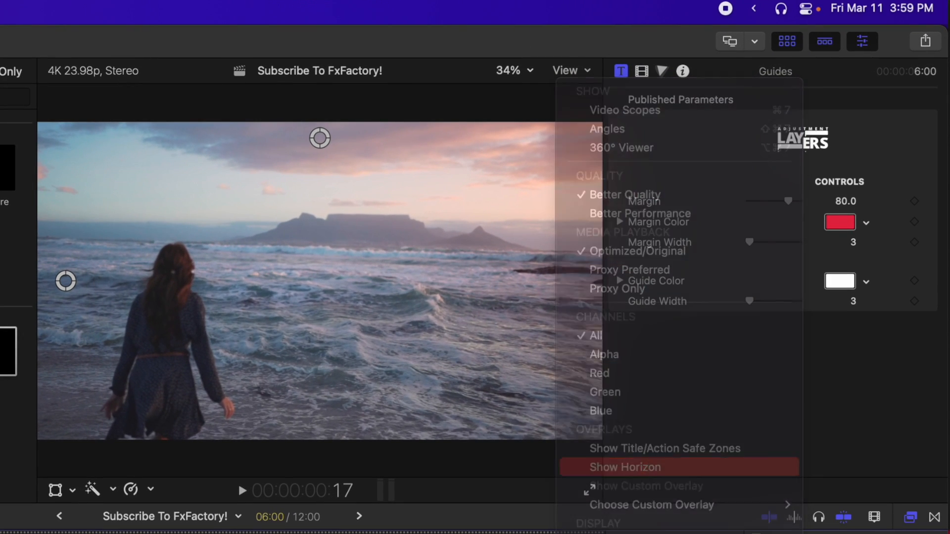
Show the Guides layer's compositing and transform properties in the Video inspector.
{"action": "left_click", "coordinate": [624, 467]}
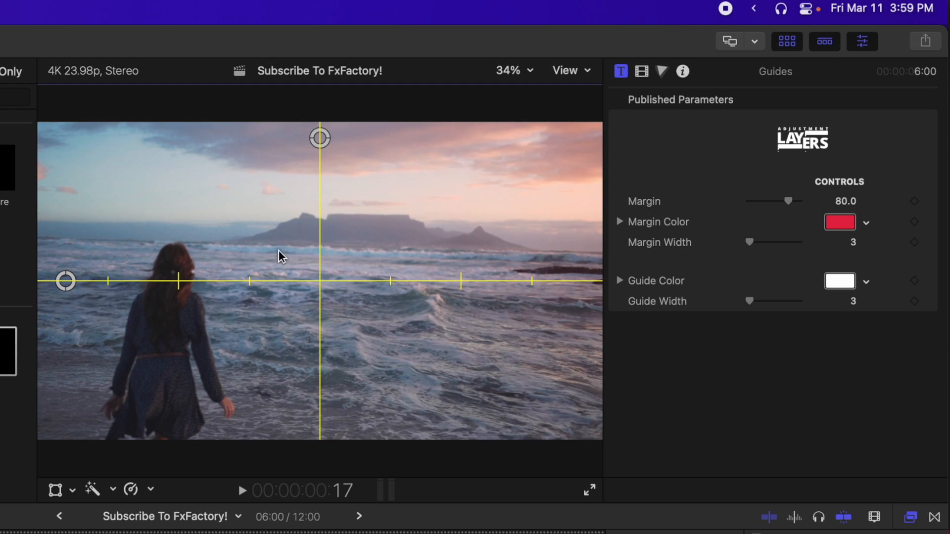
{"action": "mouse_move", "coordinate": [380, 240]}
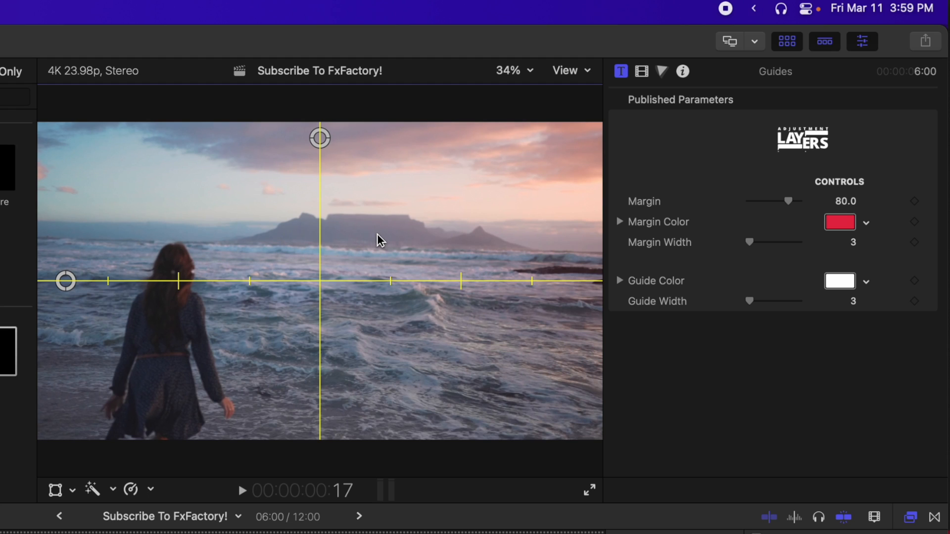
{"action": "mouse_move", "coordinate": [604, 67]}
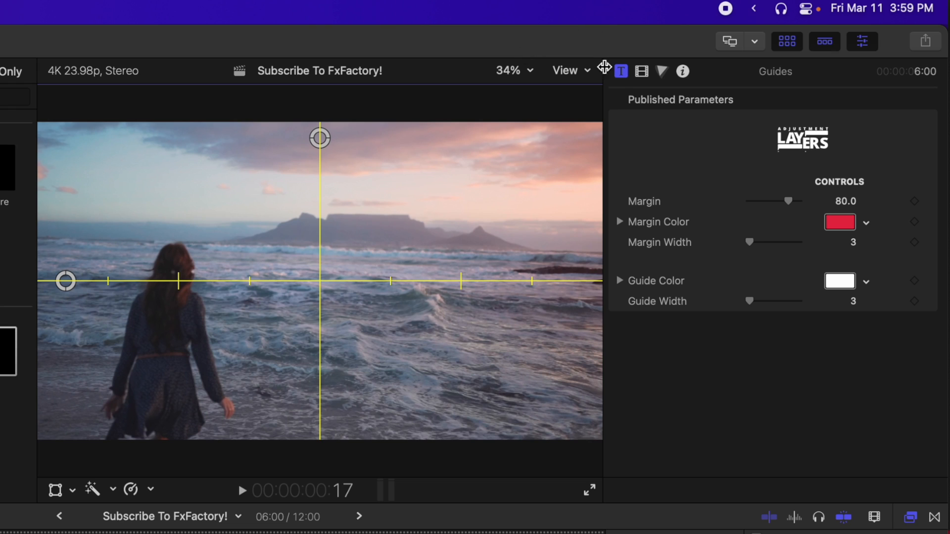
{"action": "left_click", "coordinate": [641, 71]}
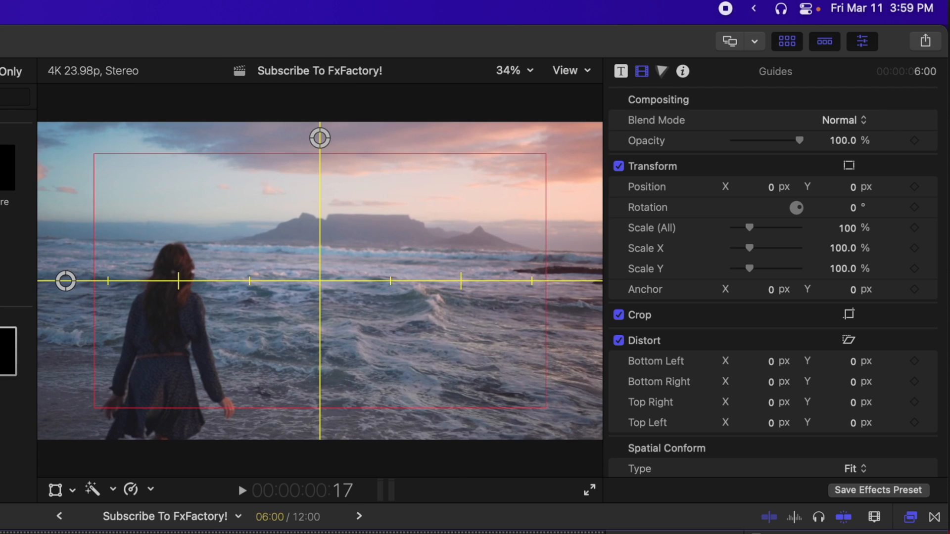
Turn off the Show Horizon overlay and set the Guides layer's guide colour to blue.
{"action": "left_click", "coordinate": [567, 70]}
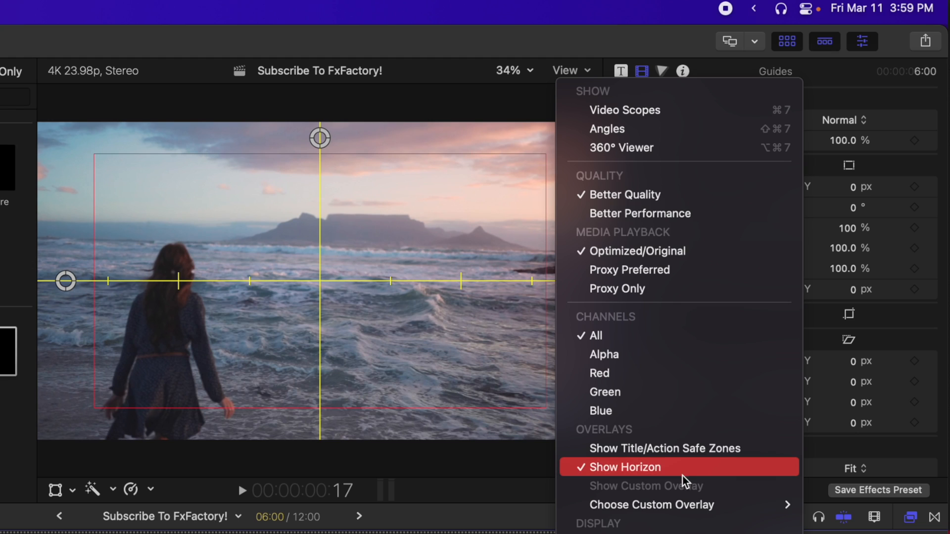
{"action": "left_click", "coordinate": [618, 467]}
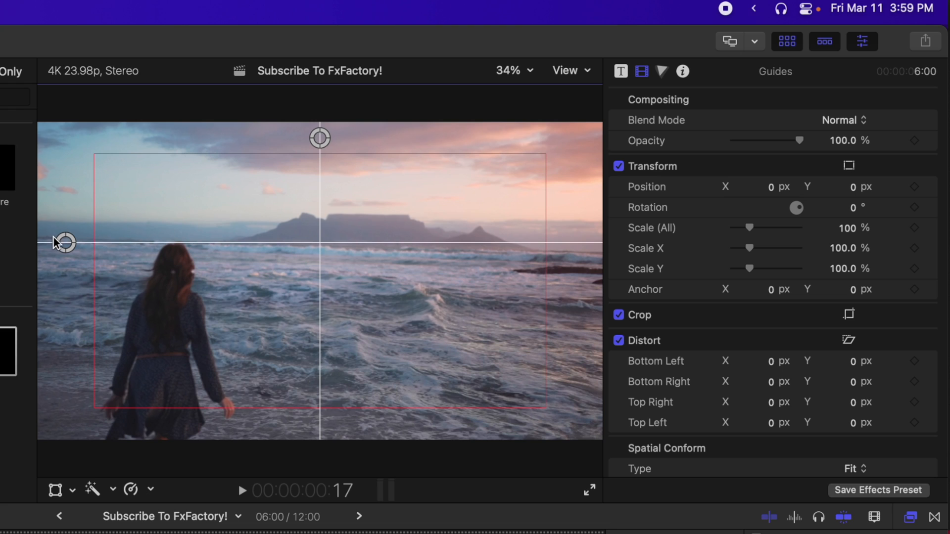
{"action": "mouse_move", "coordinate": [377, 159]}
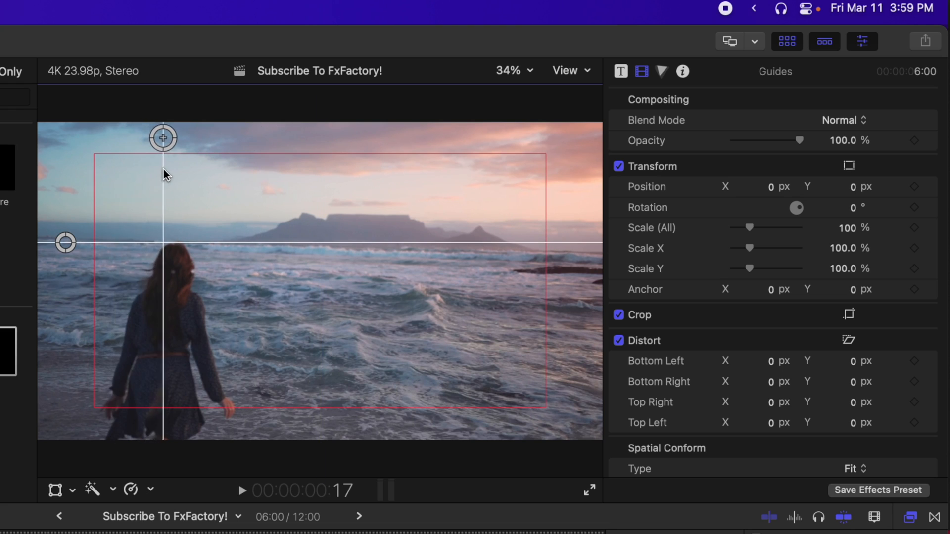
{"action": "mouse_move", "coordinate": [223, 321]}
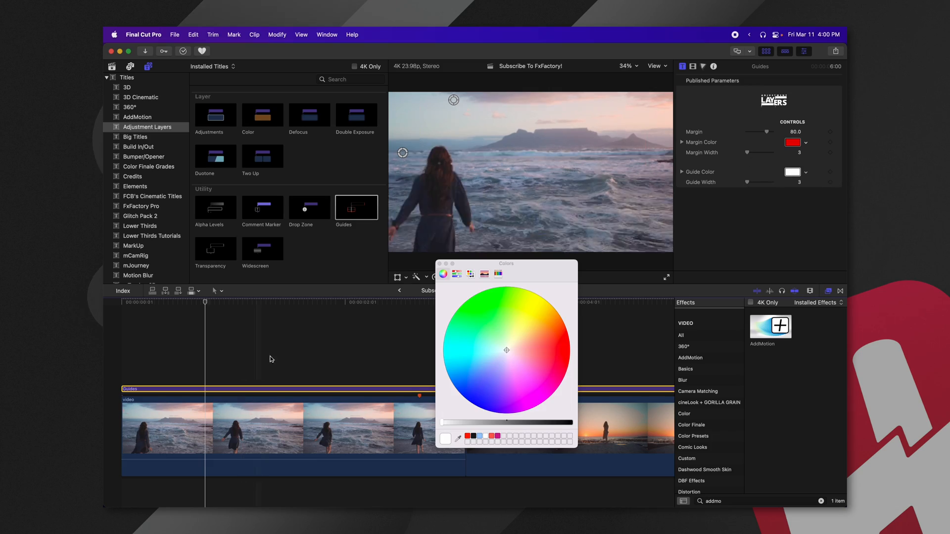
{"action": "left_click", "coordinate": [478, 411]}
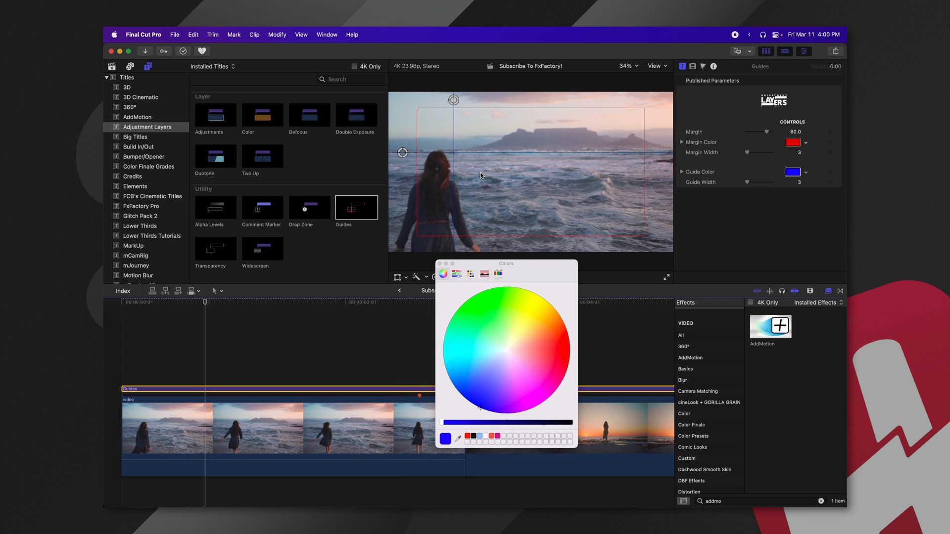
{"action": "mouse_move", "coordinate": [713, 253]}
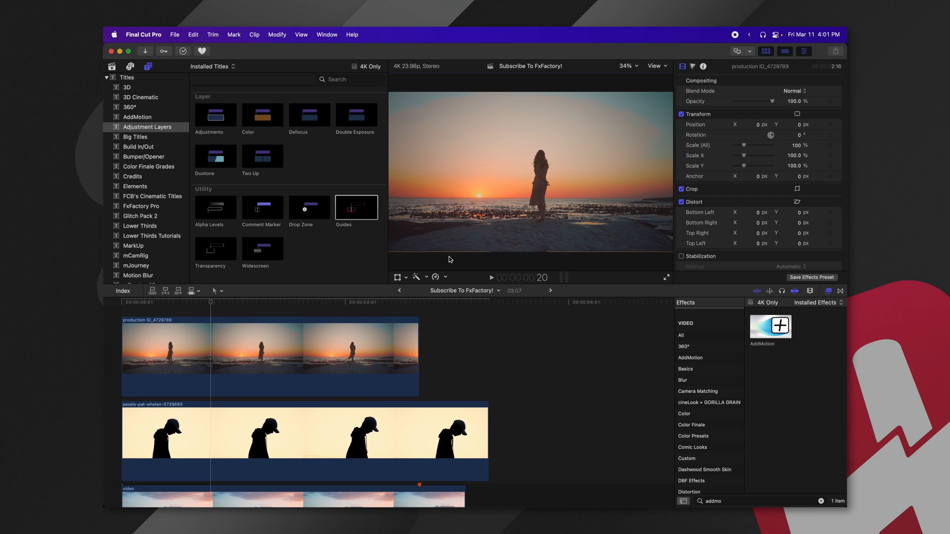
Add the Transparency adjustment layer above the pexels silhouette clip.
{"action": "left_click", "coordinate": [628, 66]}
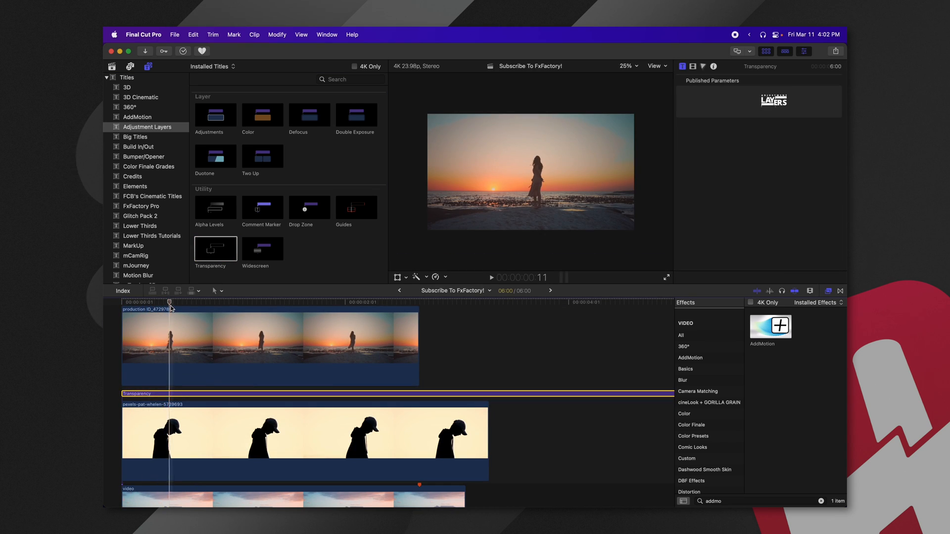
{"action": "double_click", "coordinate": [262, 248]}
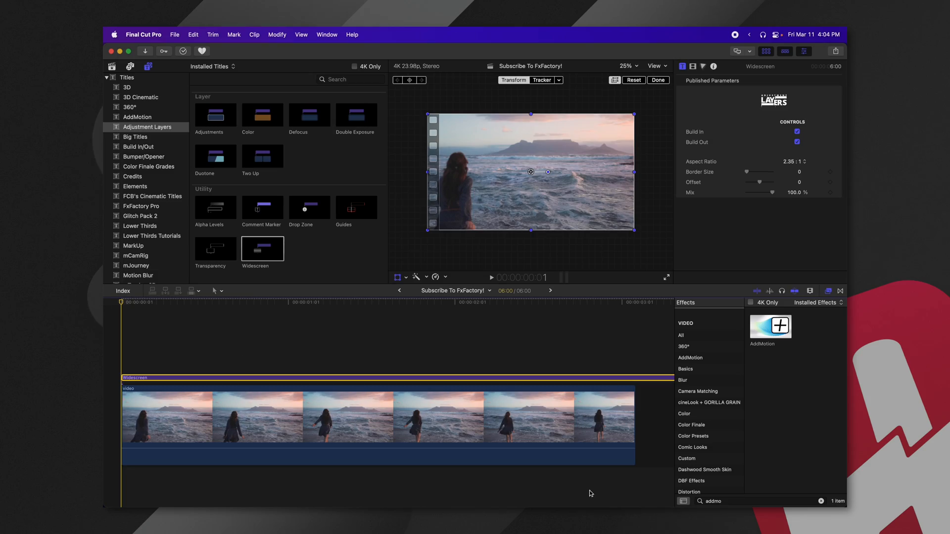
{"action": "mouse_move", "coordinate": [557, 279]}
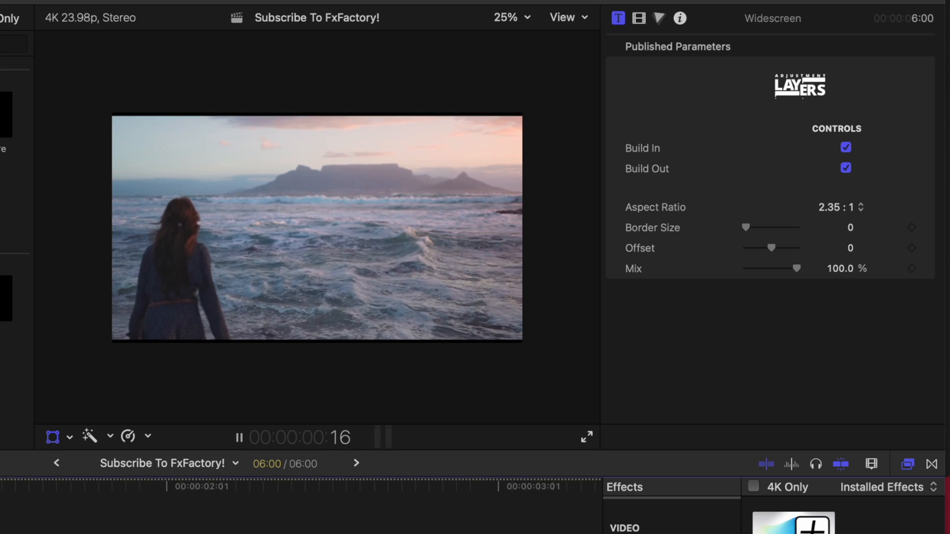
Pause playback, set the Widescreen aspect ratio to 2.55:1 and toggle Build In.
{"action": "left_click", "coordinate": [238, 438]}
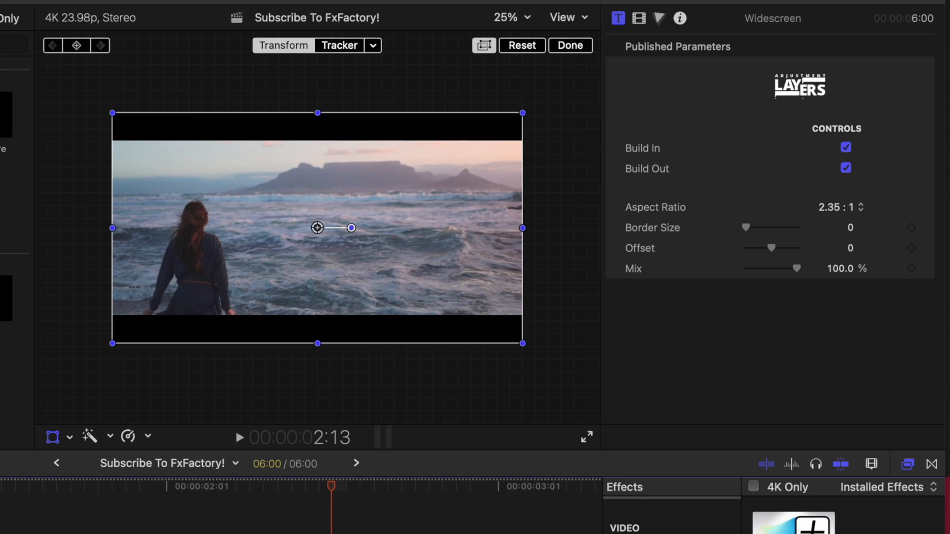
{"action": "left_click", "coordinate": [842, 208]}
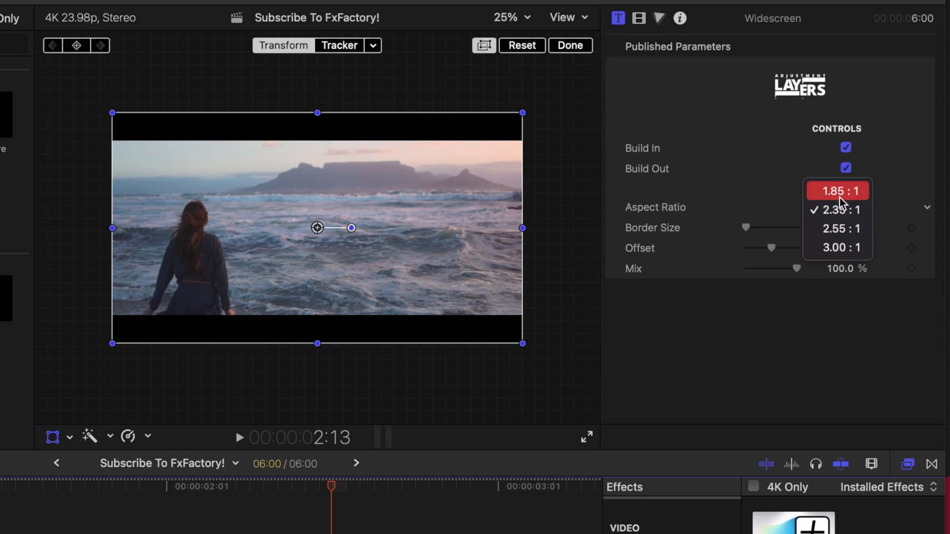
{"action": "left_click", "coordinate": [841, 228]}
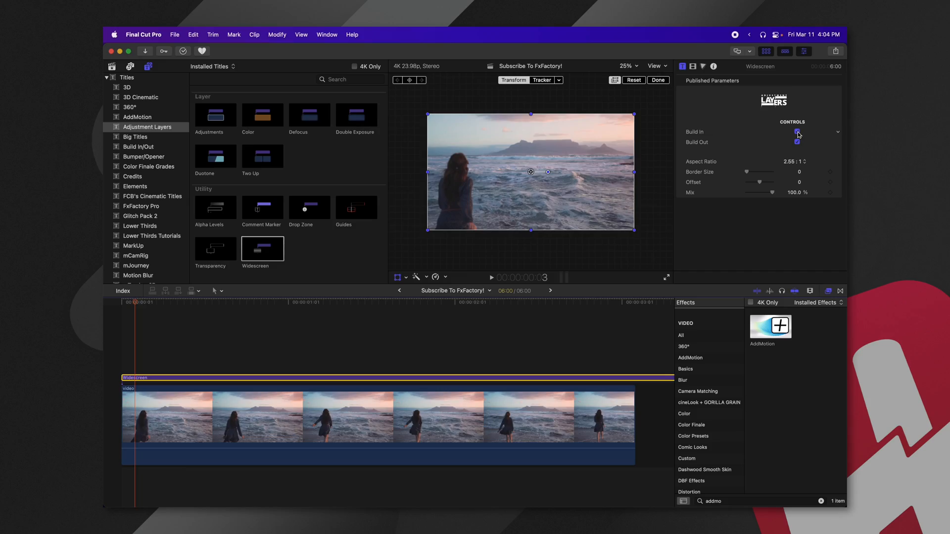
{"action": "left_click", "coordinate": [797, 131]}
{"action": "type", "text": "flip"}
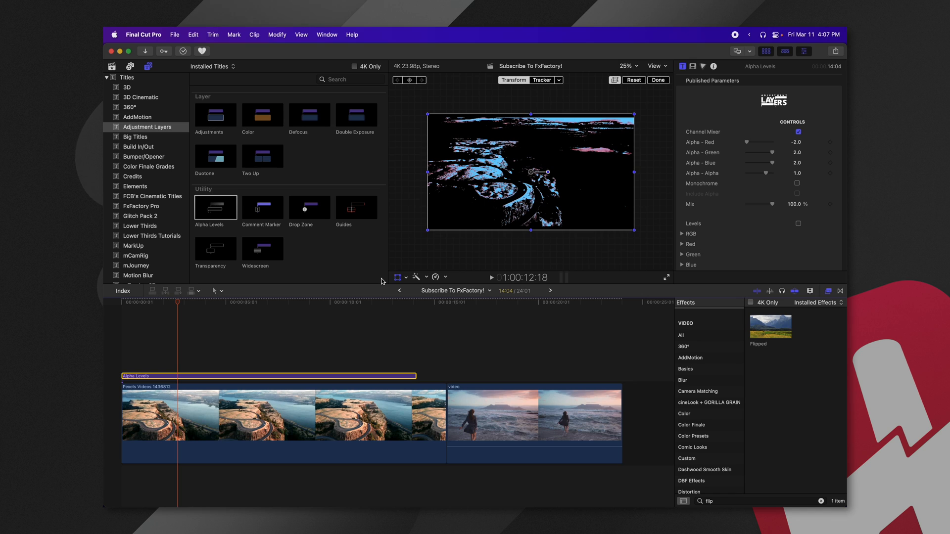
Set Alpha - Green to -2.0 and blend the stacked beach clip using Behind mode.
{"action": "scroll", "scroll_direction": "down", "scroll_amount": 3}
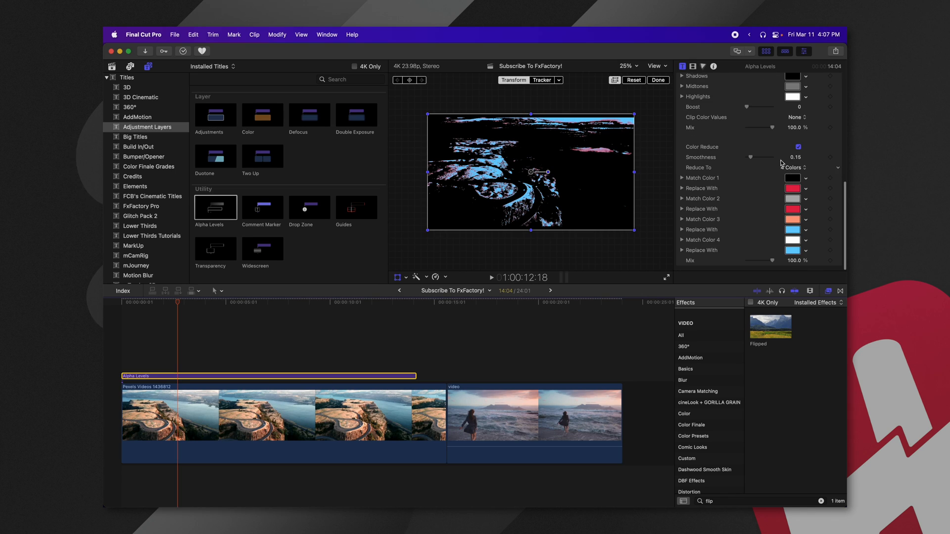
{"action": "left_click", "coordinate": [798, 146]}
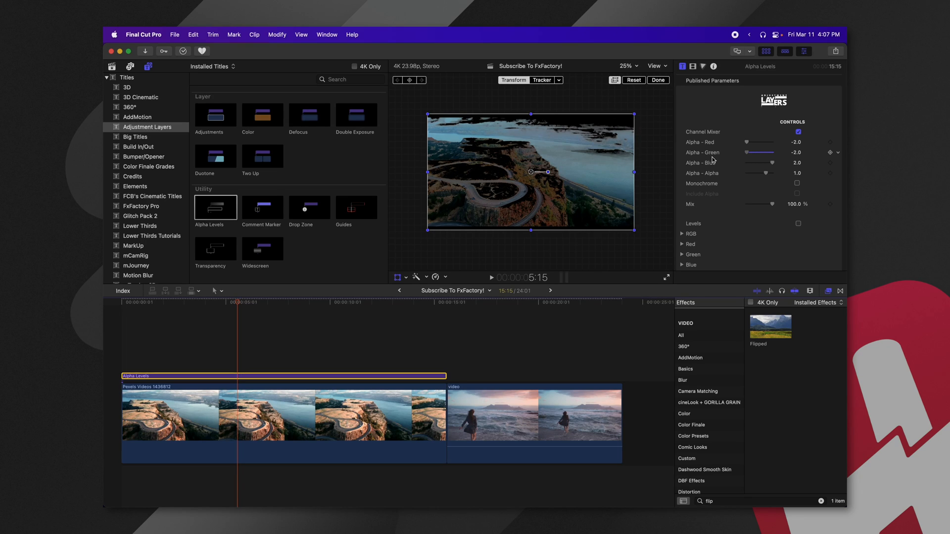
{"action": "left_click", "coordinate": [557, 415]}
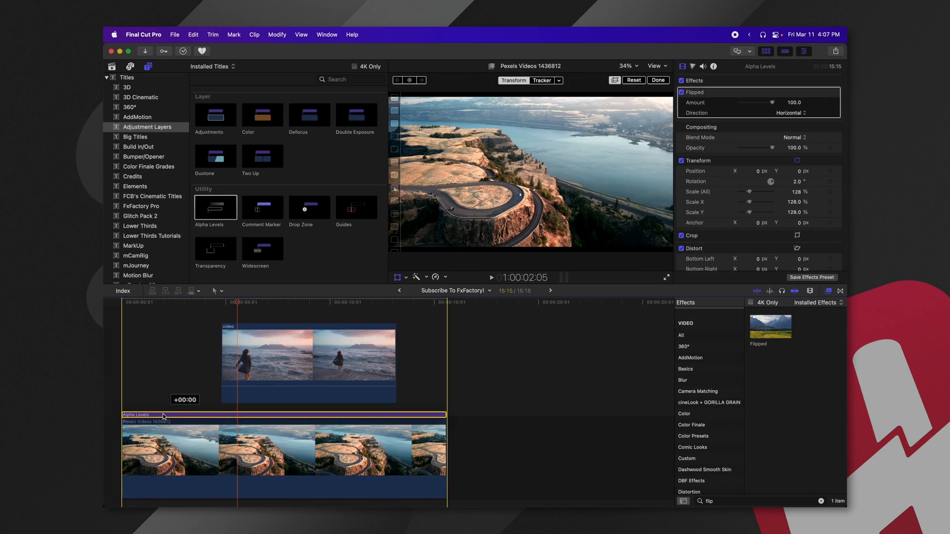
{"action": "left_click", "coordinate": [795, 138]}
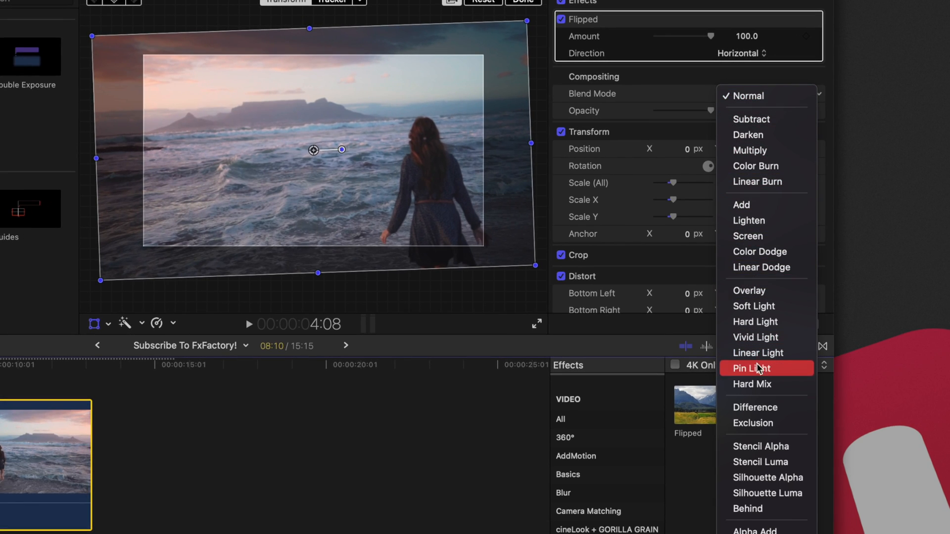
{"action": "left_click", "coordinate": [748, 509]}
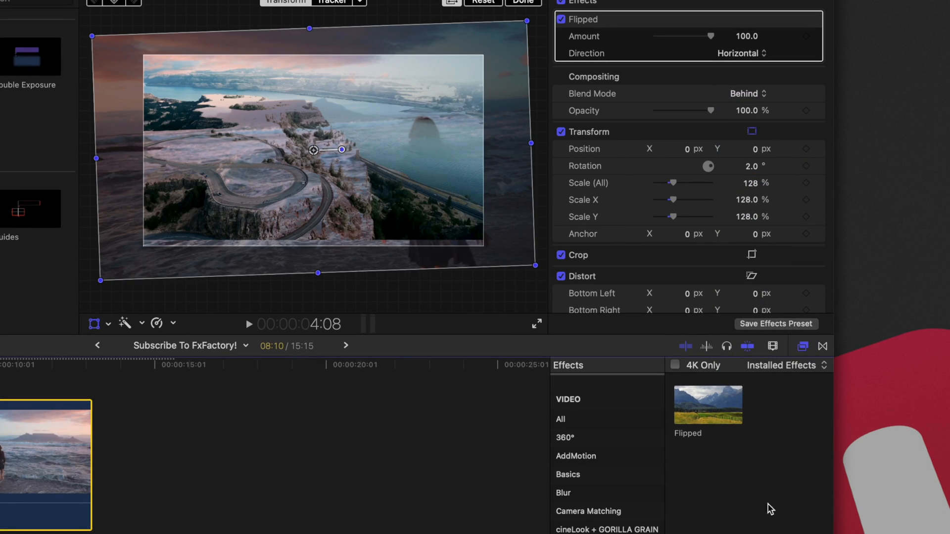